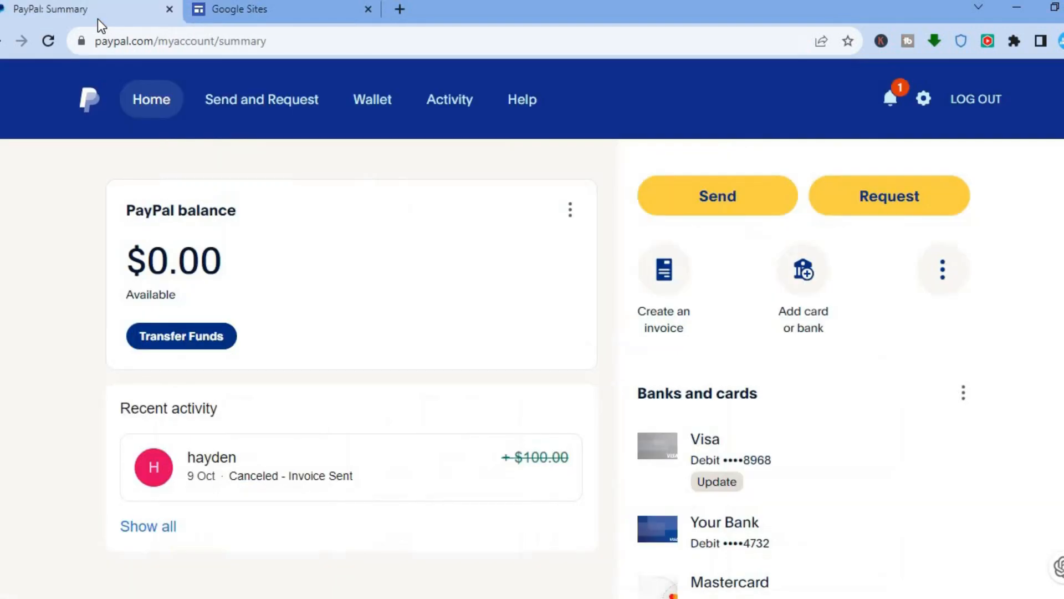
Step: Open the recent Portfolio site from the Google Sites home in the editor
{"action": "left_click", "coordinate": [243, 9]}
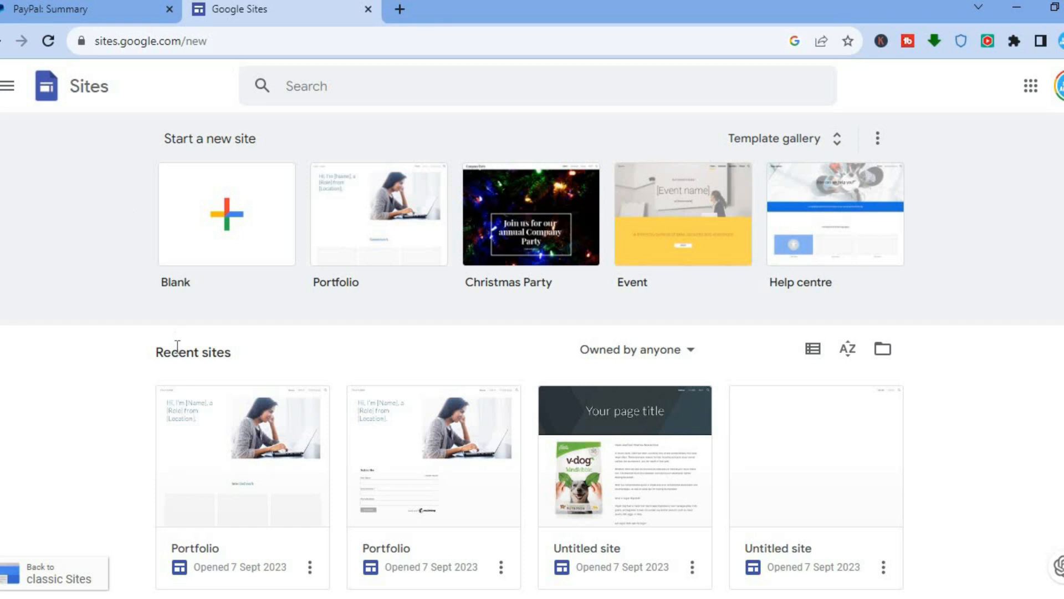
{"action": "mouse_move", "coordinate": [218, 435]}
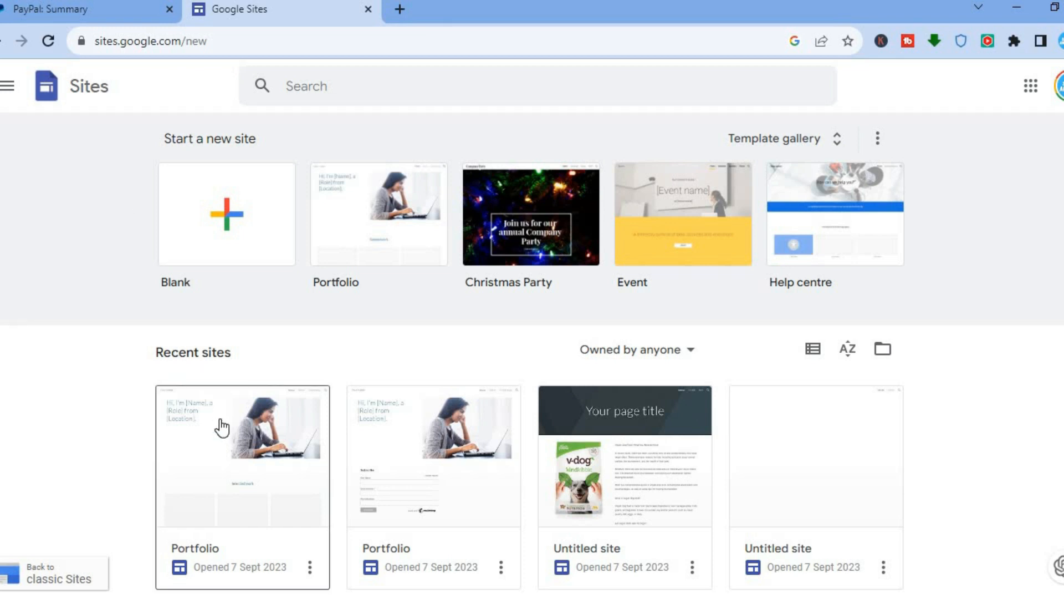
{"action": "mouse_move", "coordinate": [235, 492]}
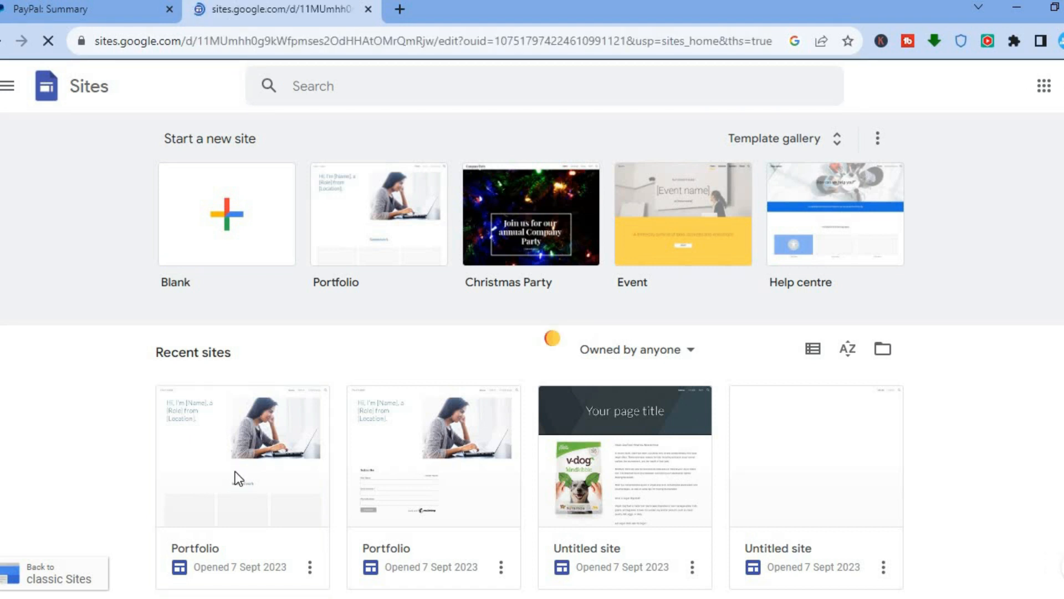
{"action": "left_click", "coordinate": [242, 455]}
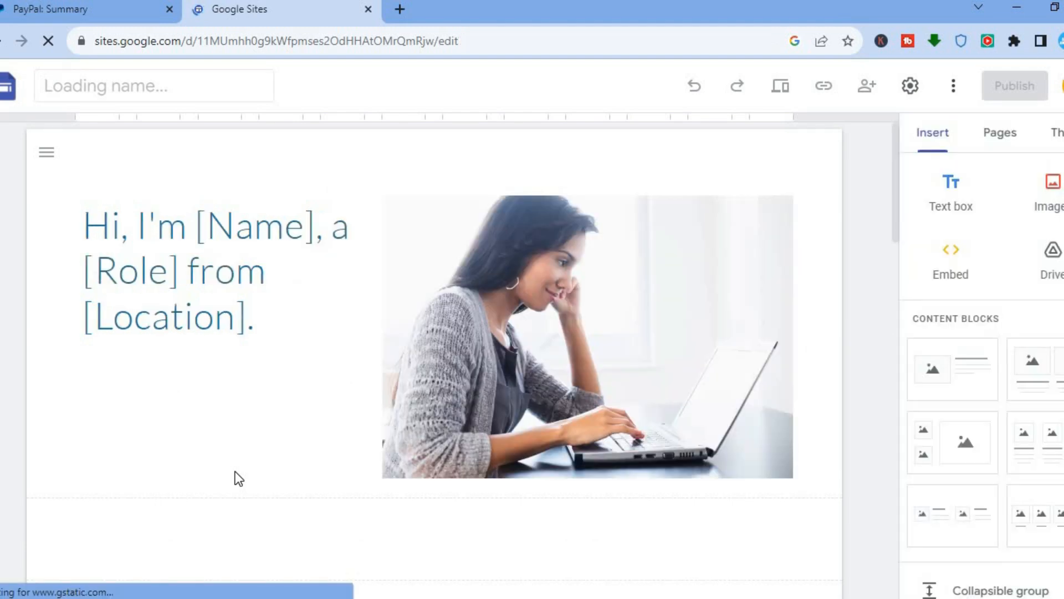
{"action": "left_click", "coordinate": [585, 336]}
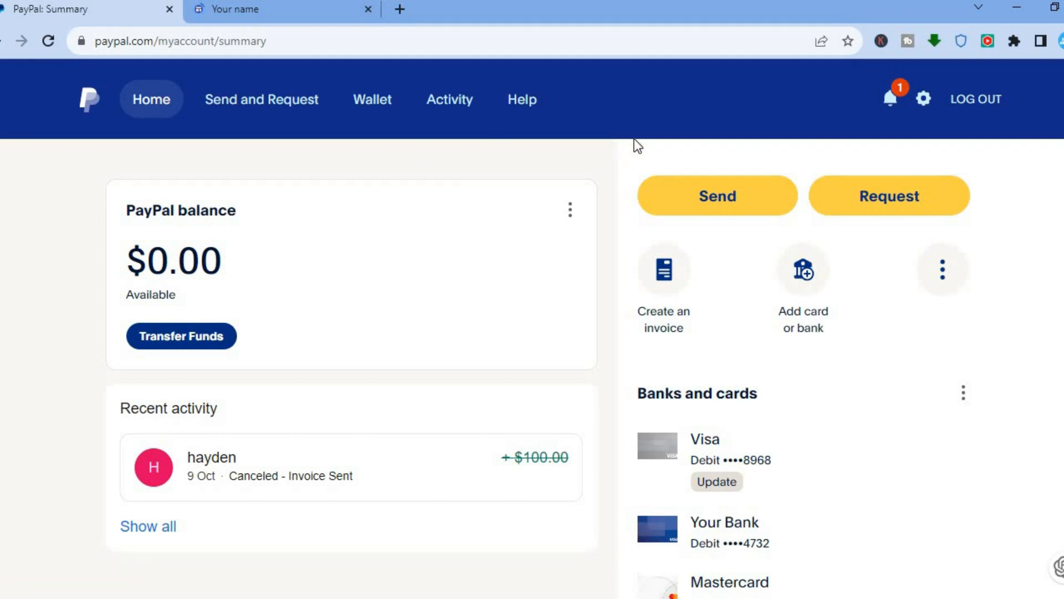
{"action": "mouse_move", "coordinate": [921, 100]}
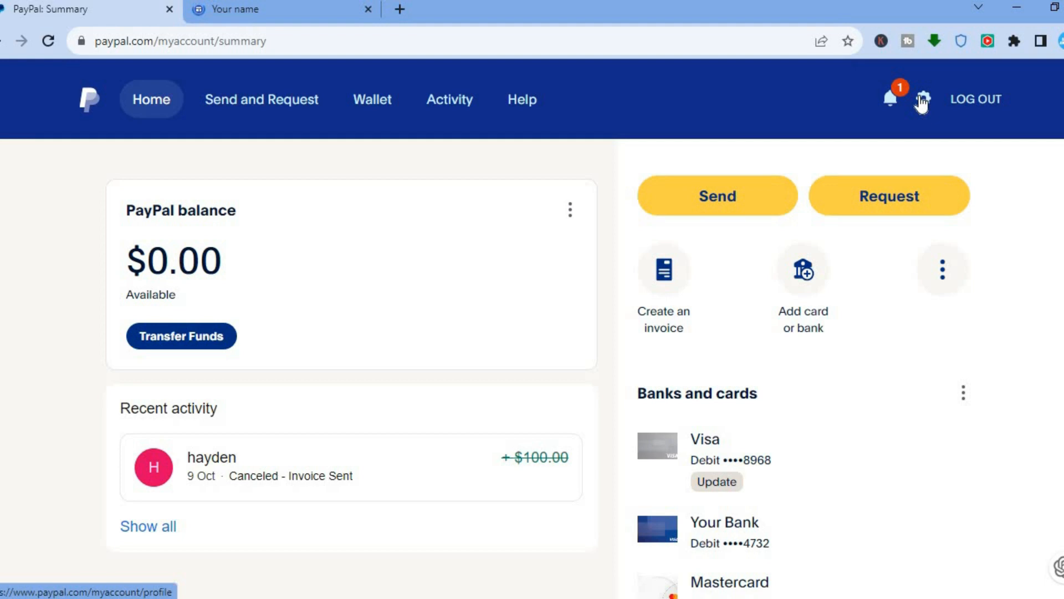
Step: Navigate PayPal settings to Seller Tools and select the PayPal buttons option
{"action": "left_click", "coordinate": [922, 98]}
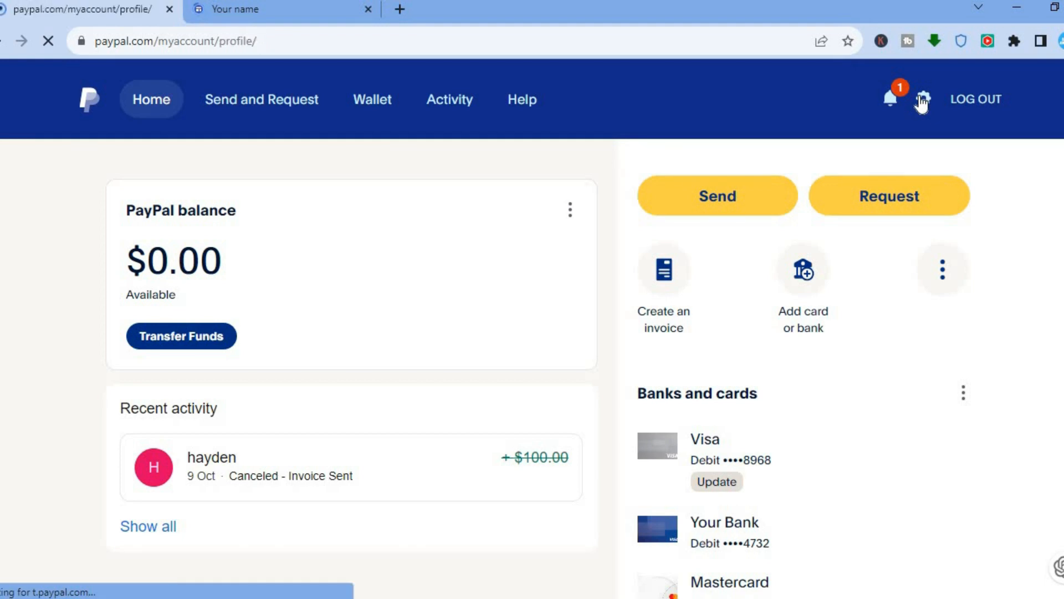
{"action": "left_click", "coordinate": [922, 99]}
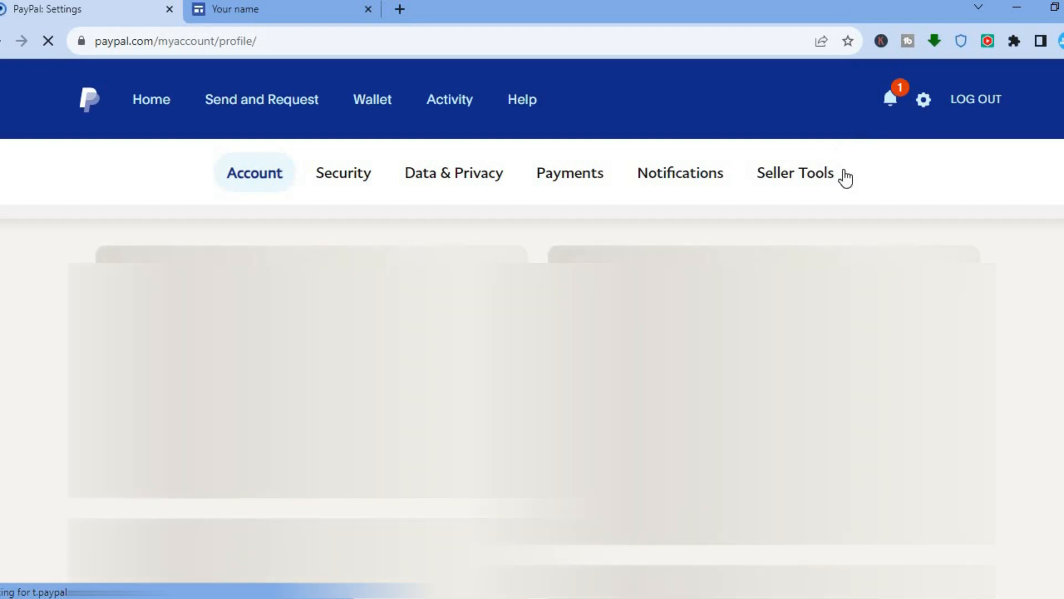
{"action": "left_click", "coordinate": [796, 173]}
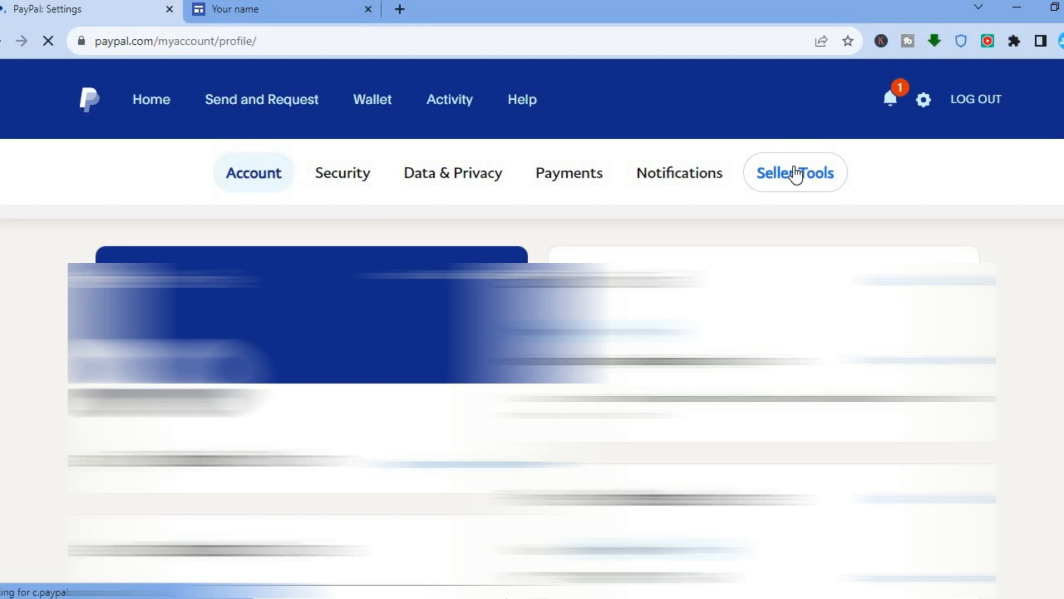
{"action": "left_click", "coordinate": [796, 171]}
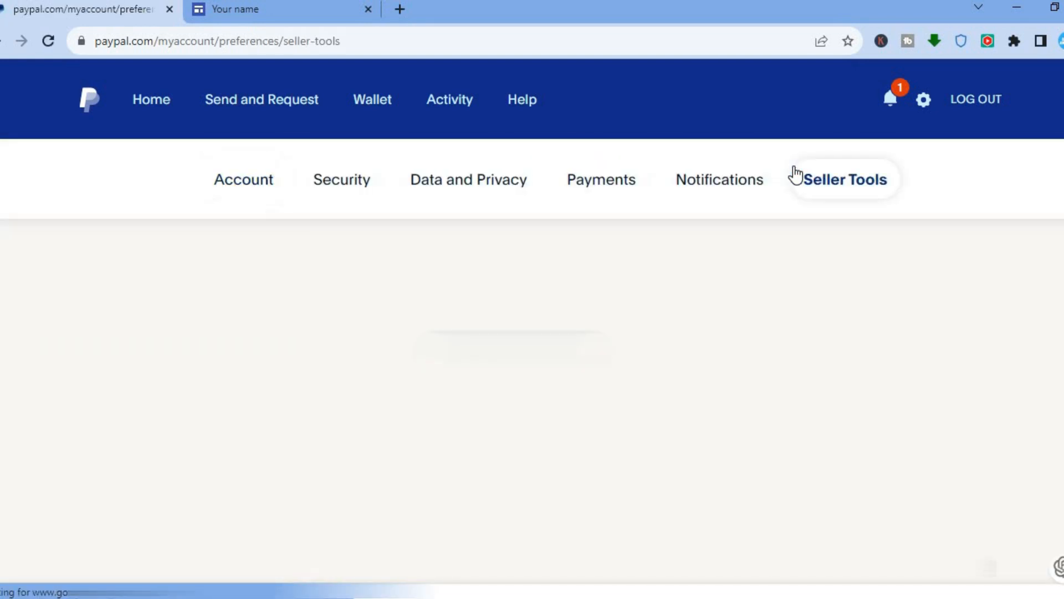
{"action": "left_click", "coordinate": [841, 180]}
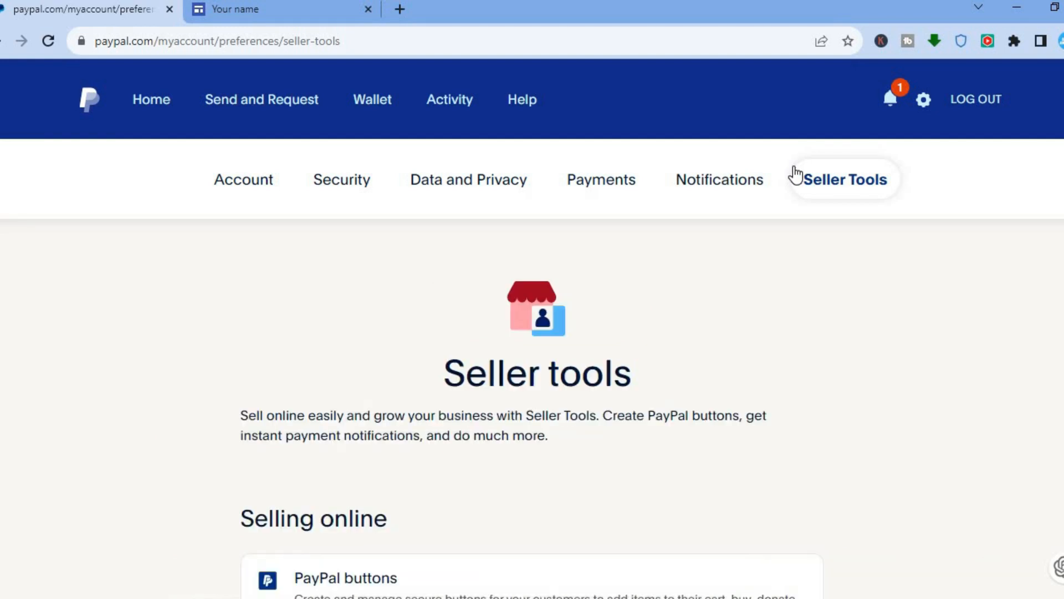
{"action": "scroll", "scroll_direction": "down", "scroll_amount": 3}
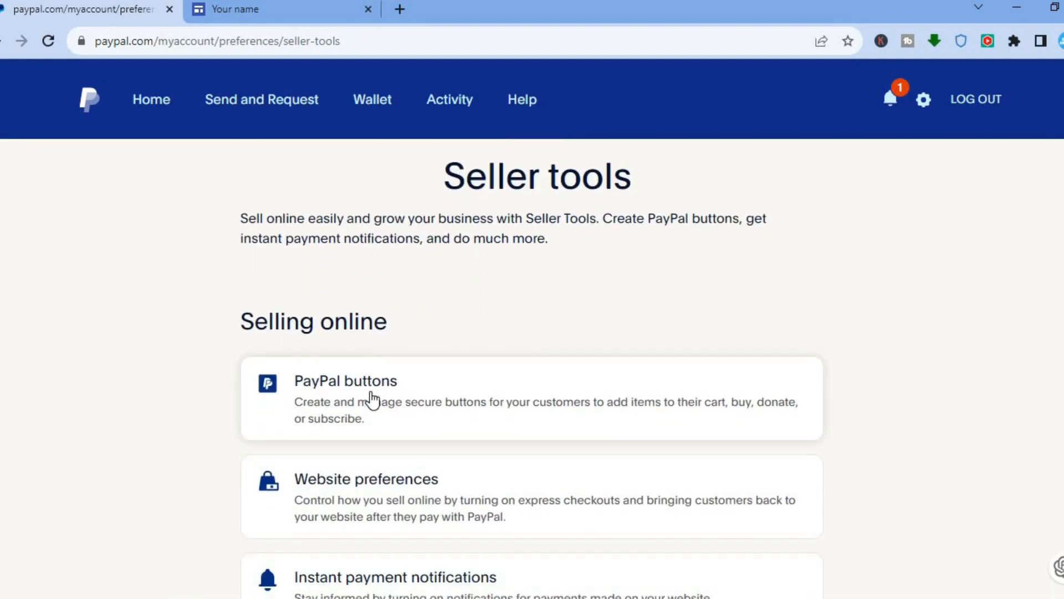
{"action": "left_click", "coordinate": [377, 399]}
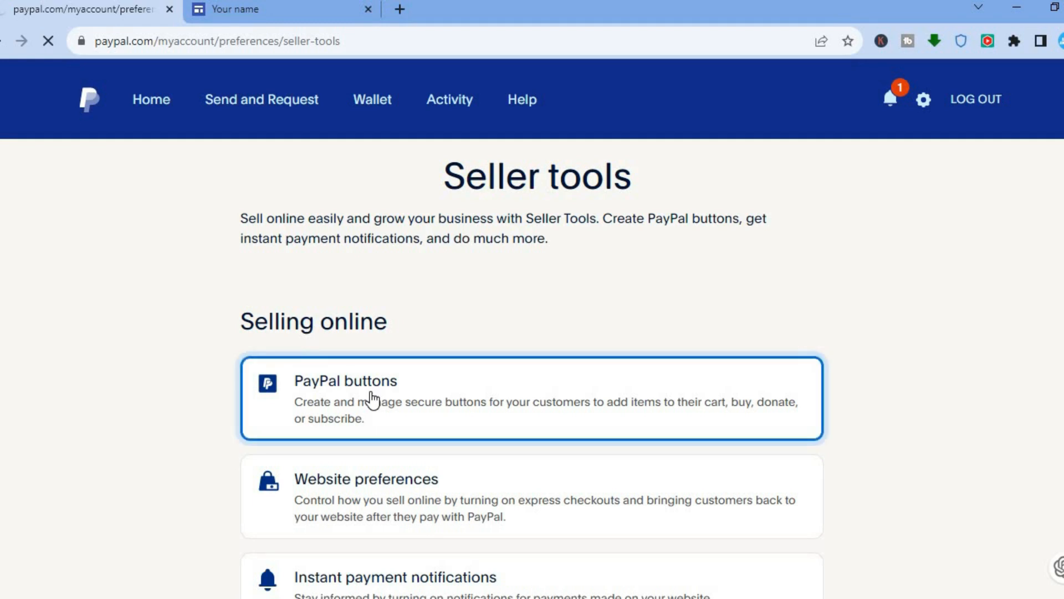
Step: Reach the Make a PayPal Button page and scroll to the Buy Now button type
{"action": "left_click", "coordinate": [370, 397]}
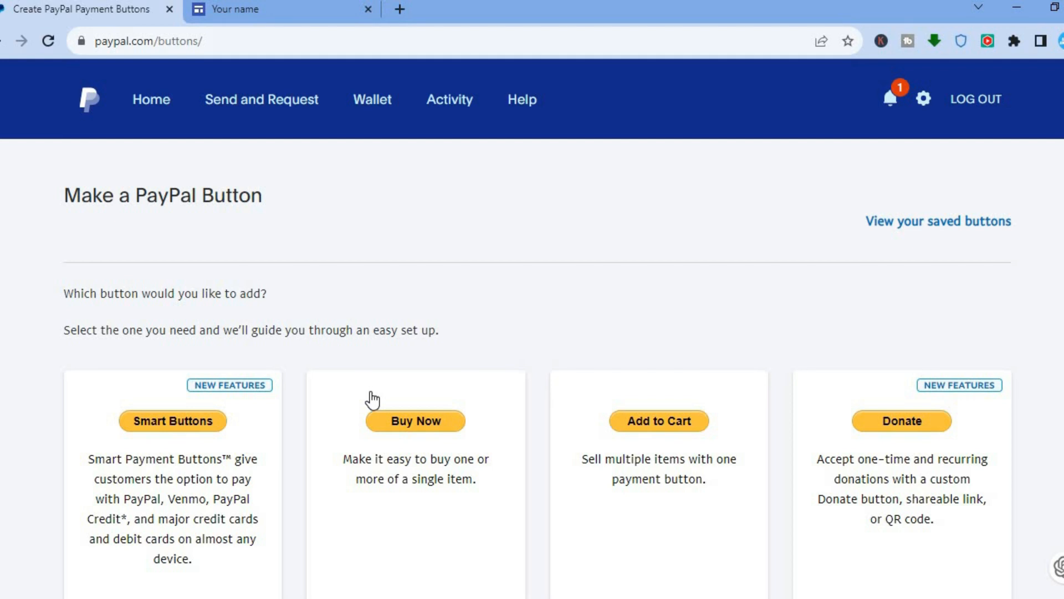
{"action": "mouse_move", "coordinate": [750, 386]}
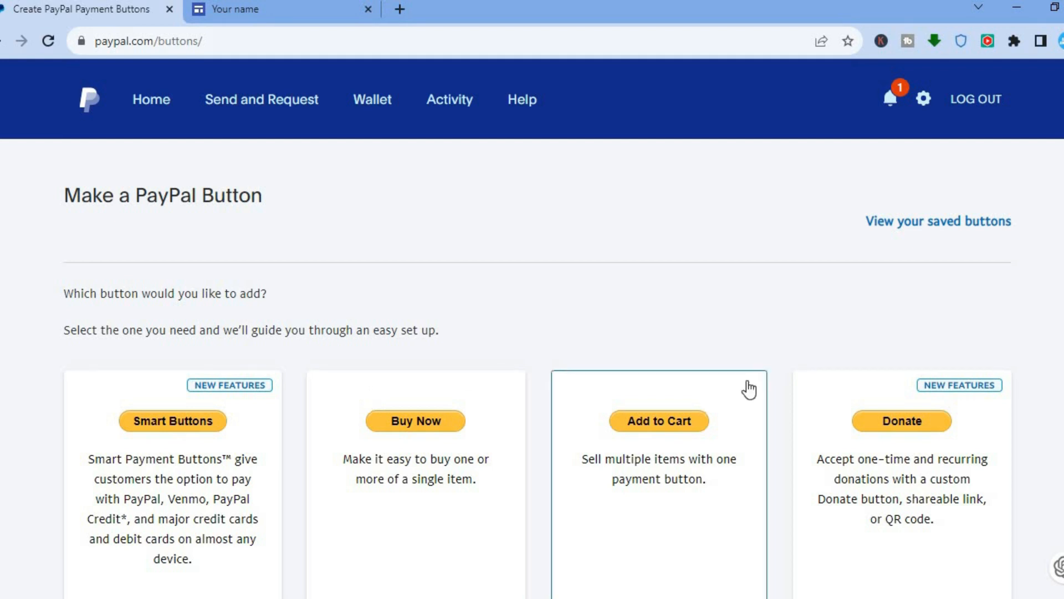
{"action": "scroll", "scroll_direction": "down", "scroll_amount": 3}
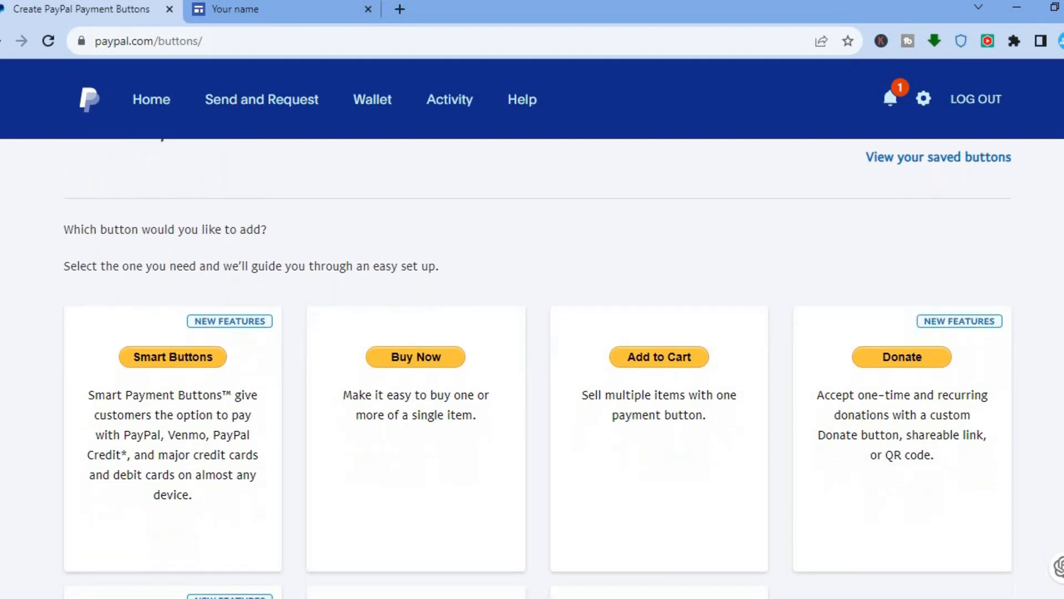
{"action": "mouse_move", "coordinate": [425, 374]}
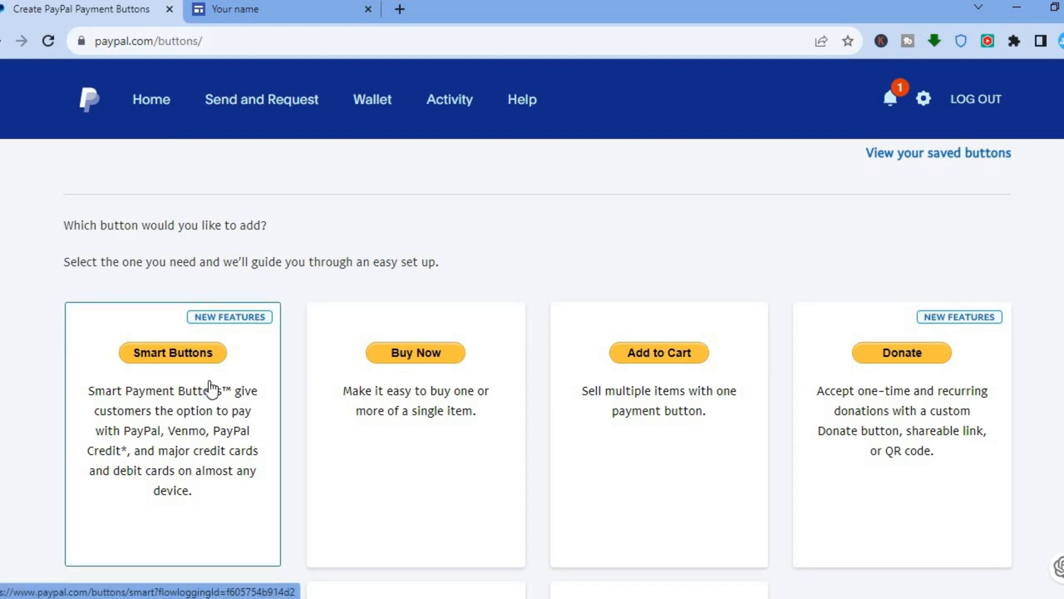
{"action": "mouse_move", "coordinate": [169, 430]}
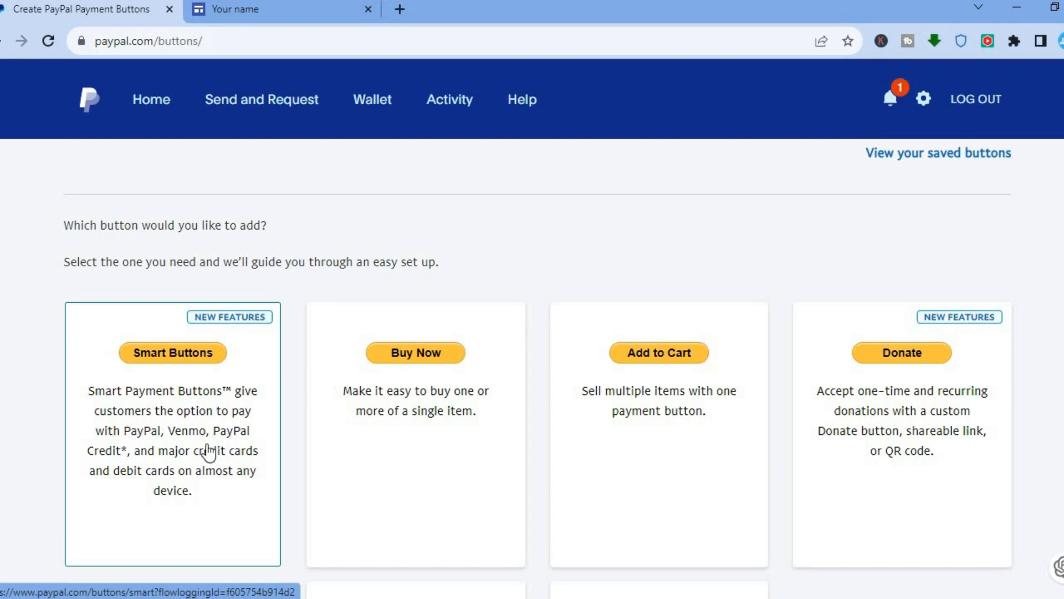
{"action": "mouse_move", "coordinate": [237, 472]}
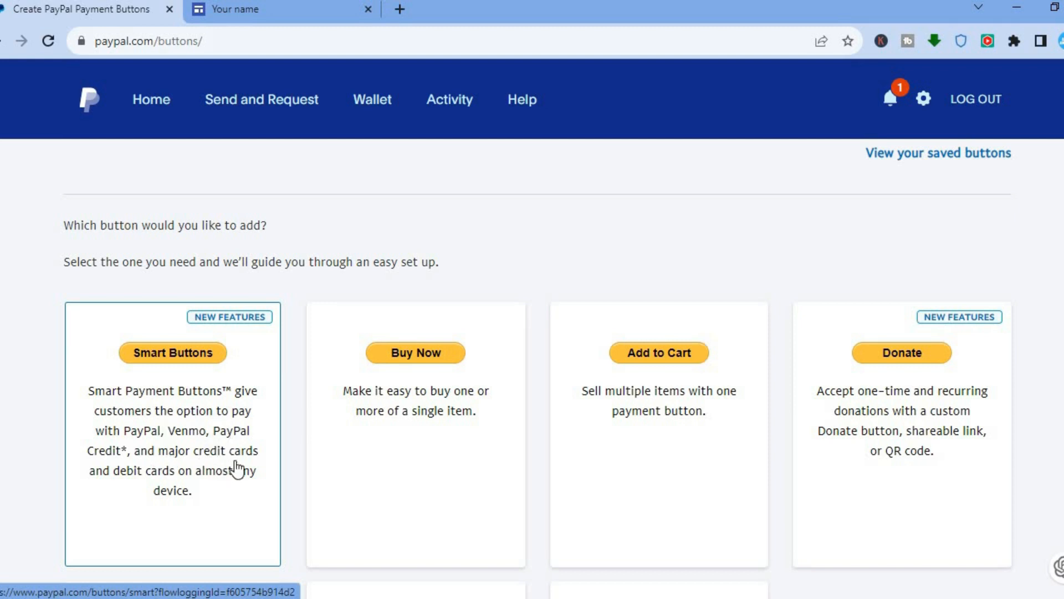
{"action": "mouse_move", "coordinate": [233, 480]}
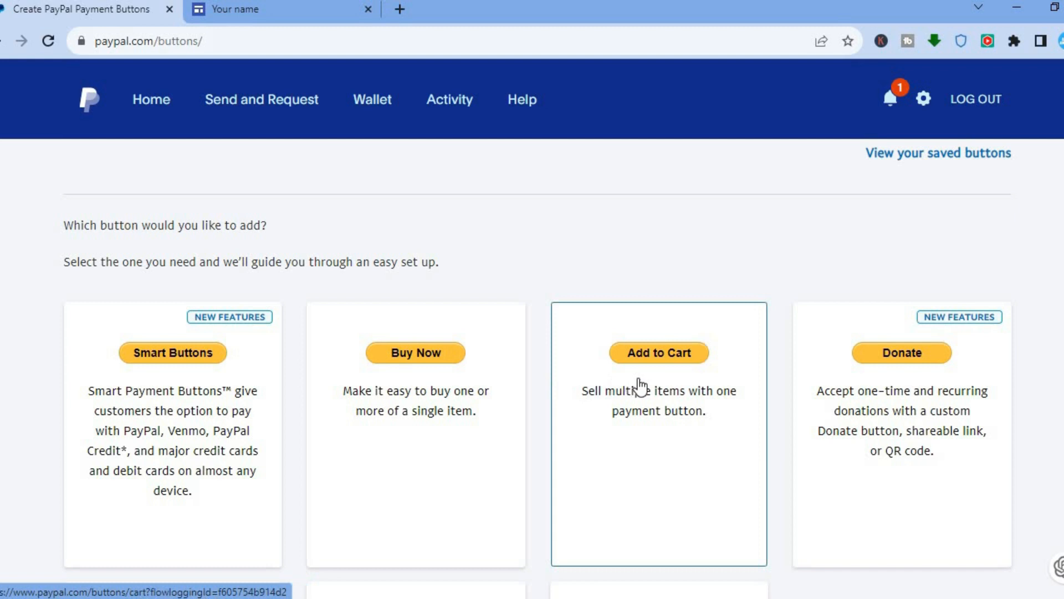
{"action": "mouse_move", "coordinate": [661, 377]}
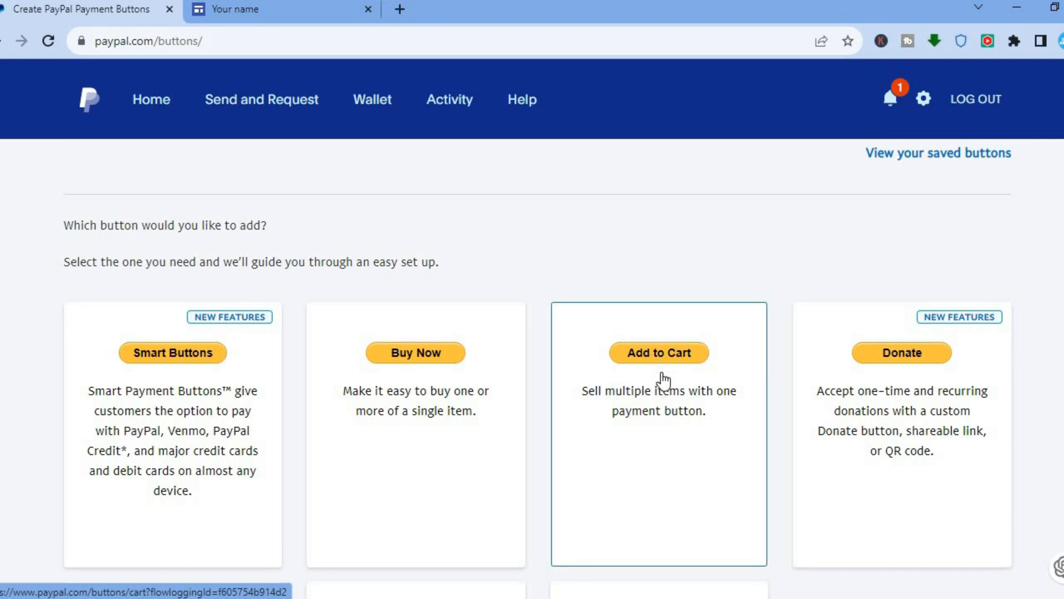
{"action": "mouse_move", "coordinate": [406, 420]}
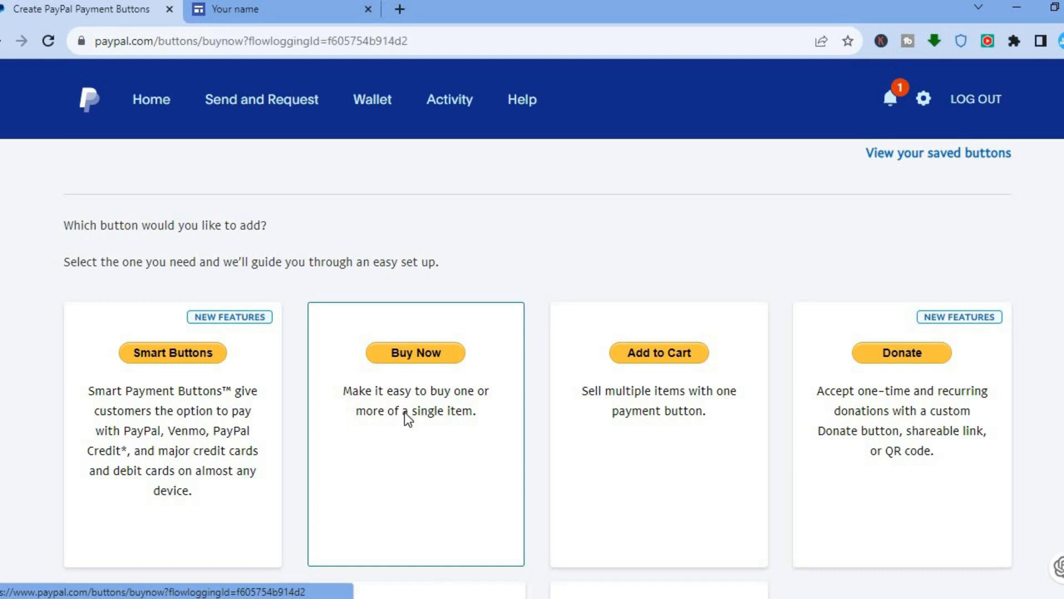
{"action": "left_click", "coordinate": [415, 352]}
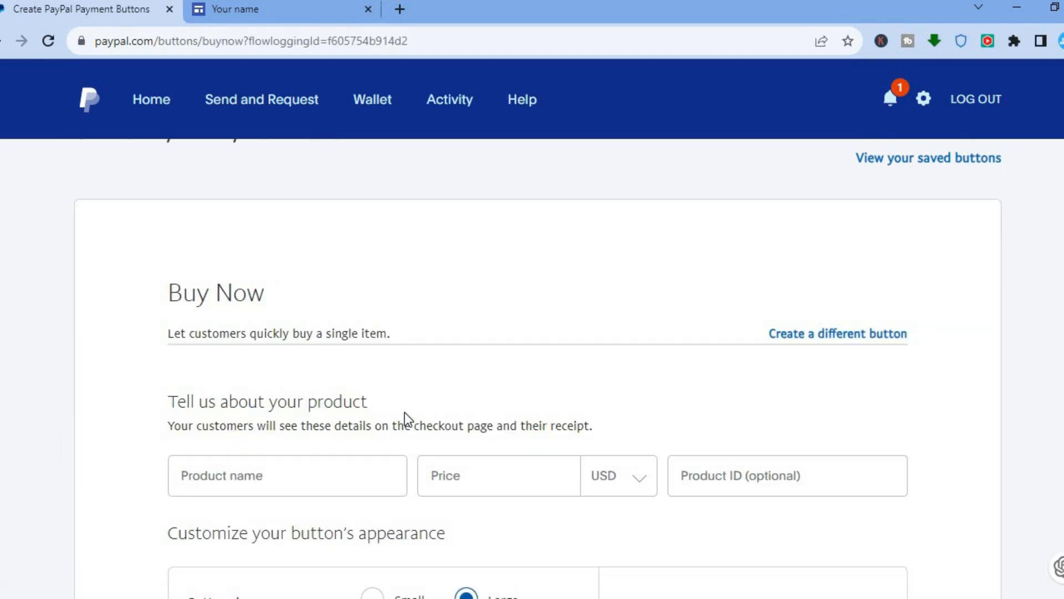
{"action": "scroll", "scroll_direction": "down", "scroll_amount": 3}
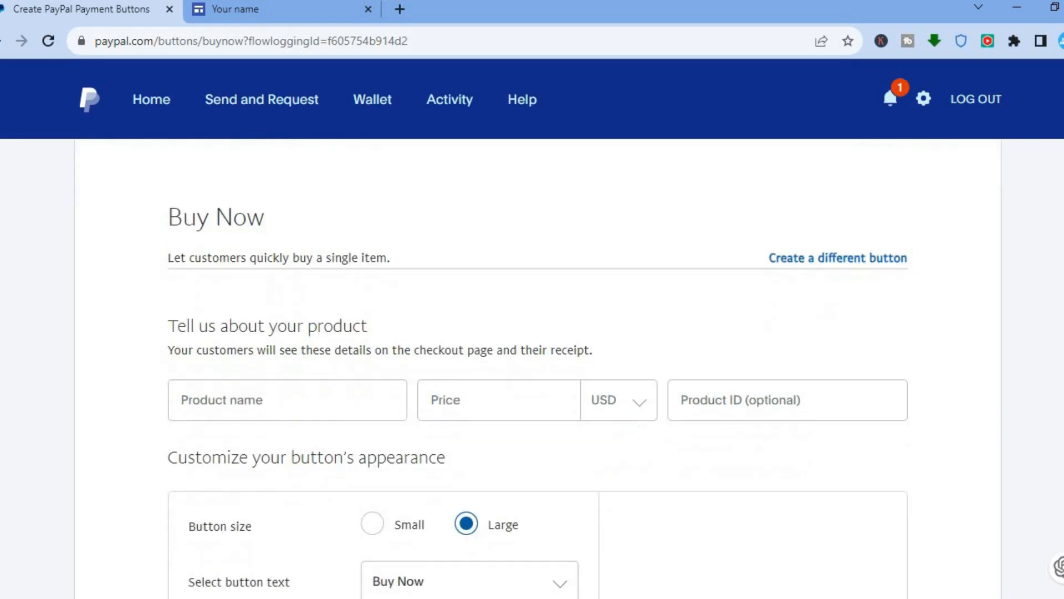
{"action": "scroll", "scroll_direction": "down", "scroll_amount": 3}
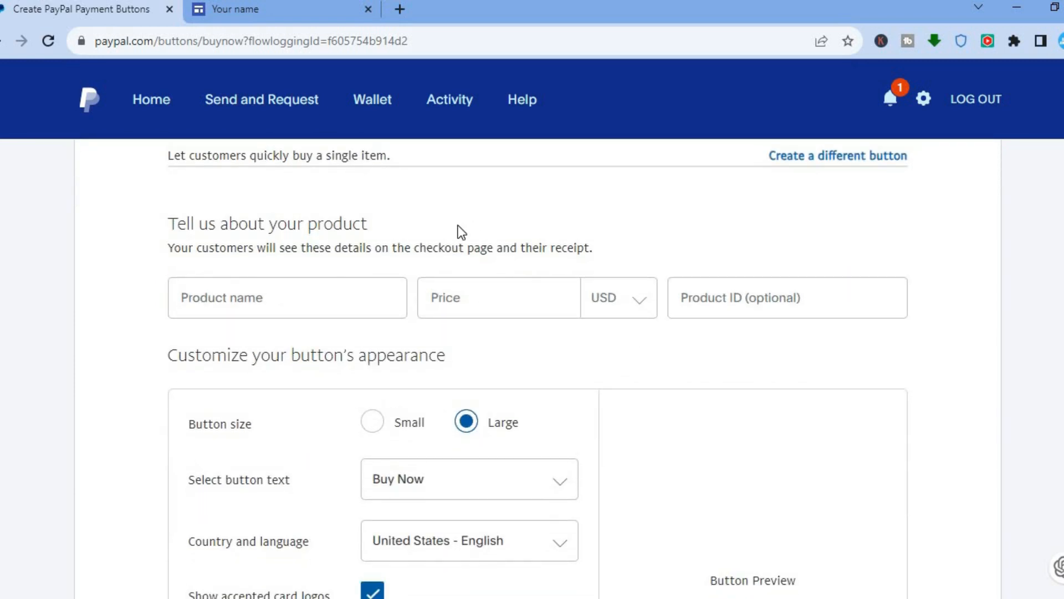
{"action": "left_click", "coordinate": [285, 297]}
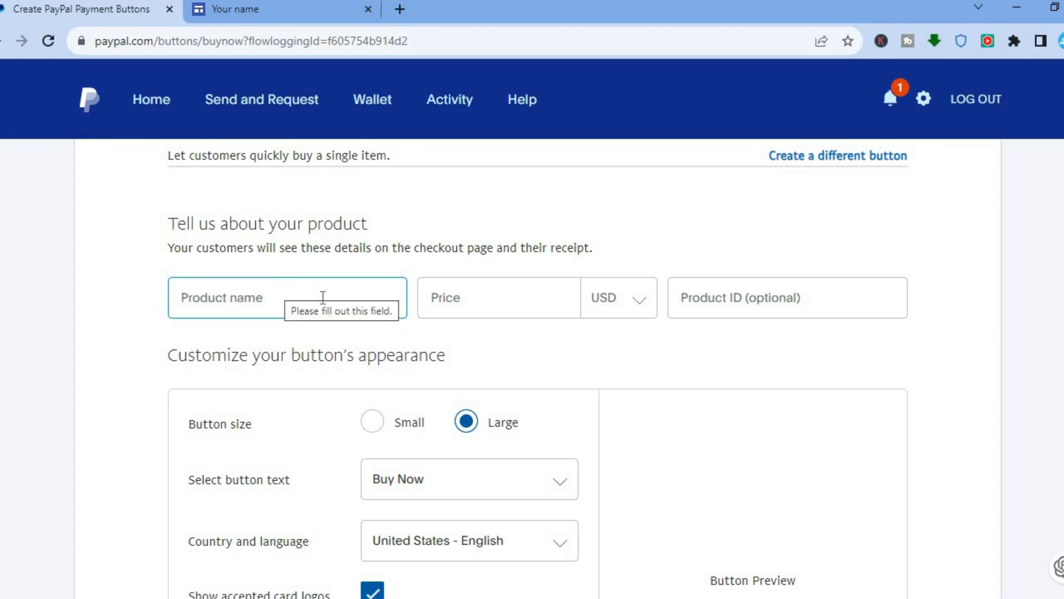
{"action": "left_click", "coordinate": [498, 297]}
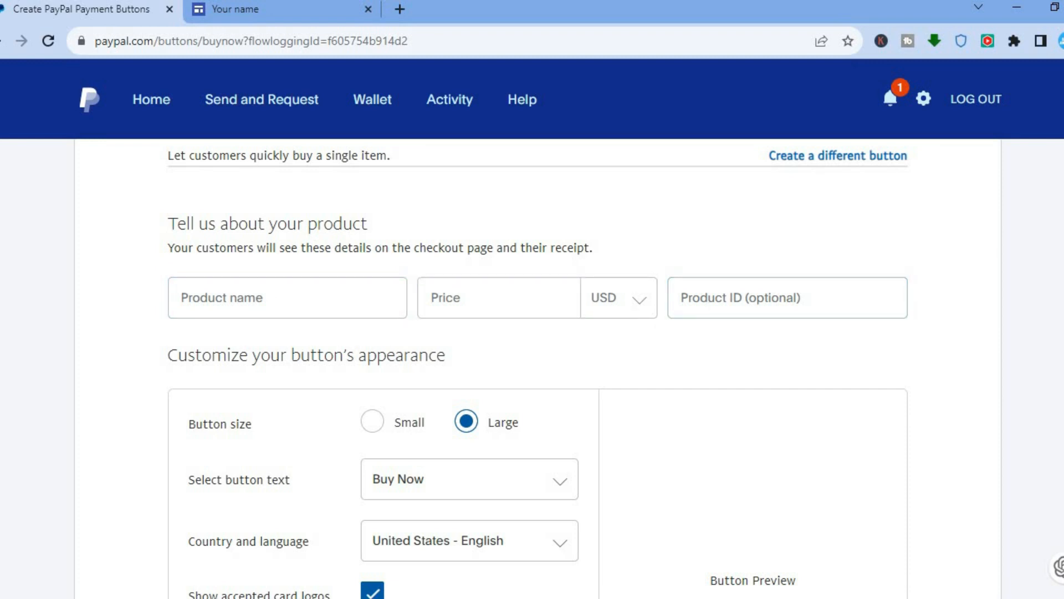
{"action": "scroll", "scroll_direction": "down", "scroll_amount": 3}
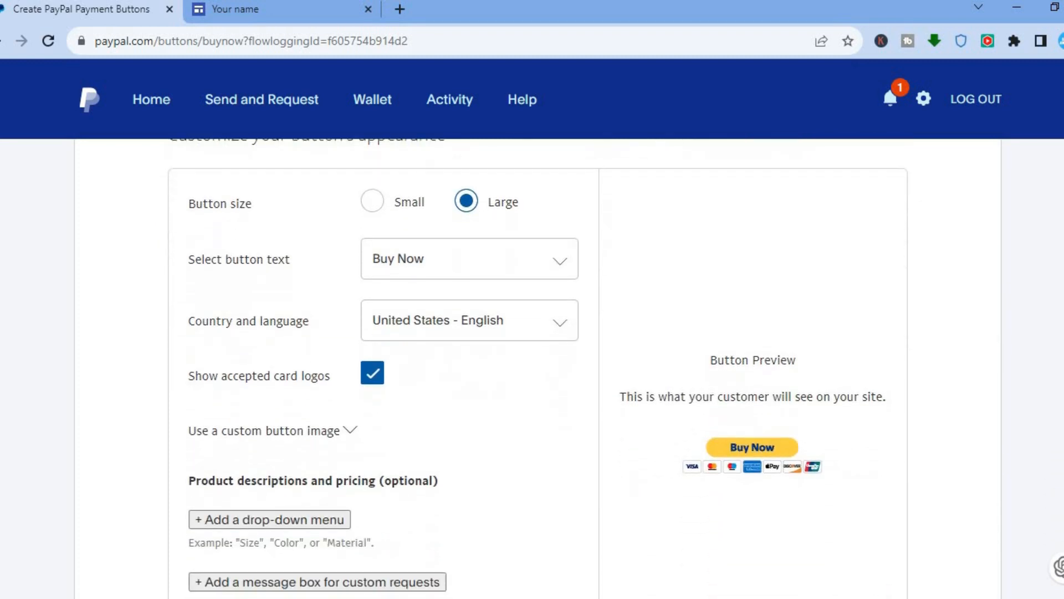
{"action": "scroll", "scroll_direction": "down", "scroll_amount": 3}
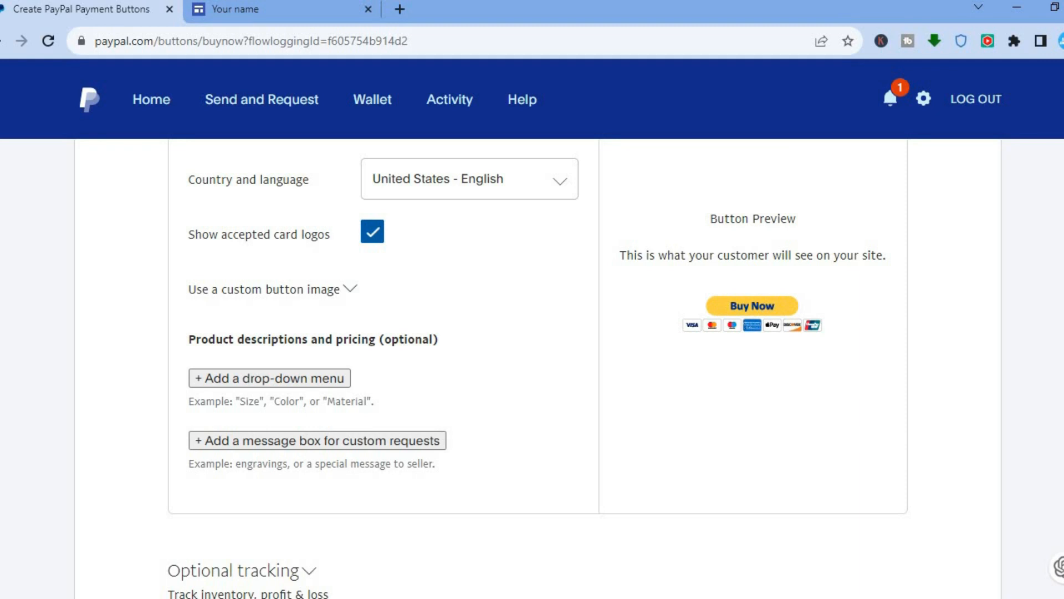
{"action": "scroll", "scroll_direction": "down", "scroll_amount": 3}
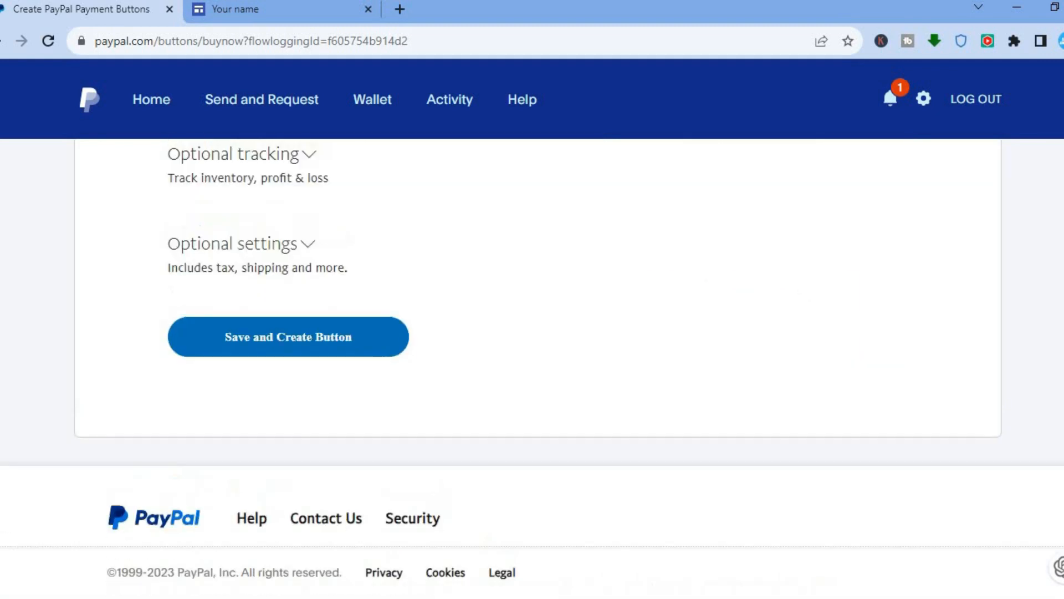
{"action": "scroll", "scroll_direction": "up", "scroll_amount": 3}
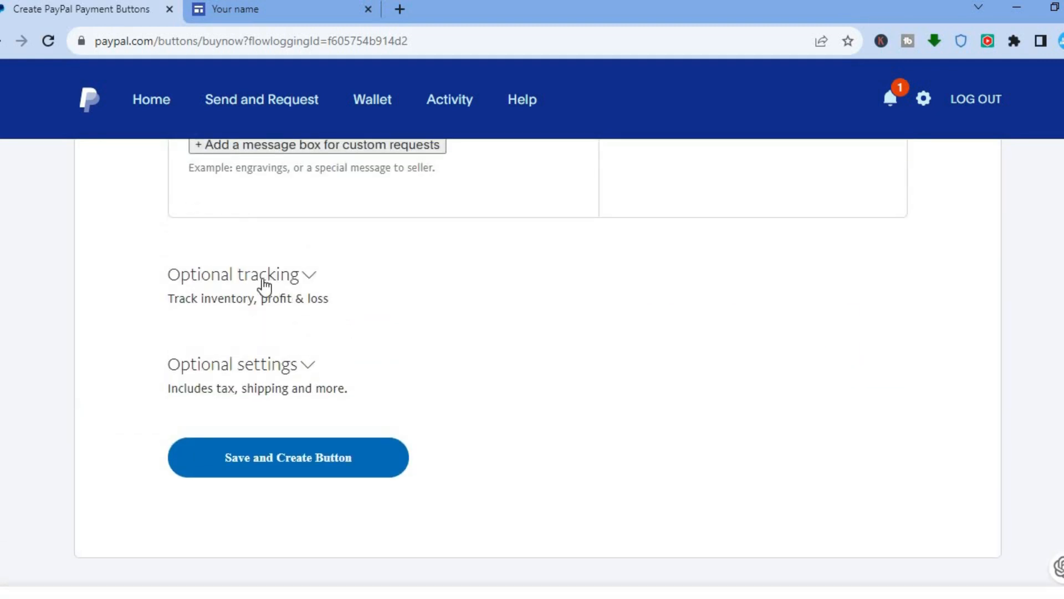
{"action": "mouse_move", "coordinate": [309, 369]}
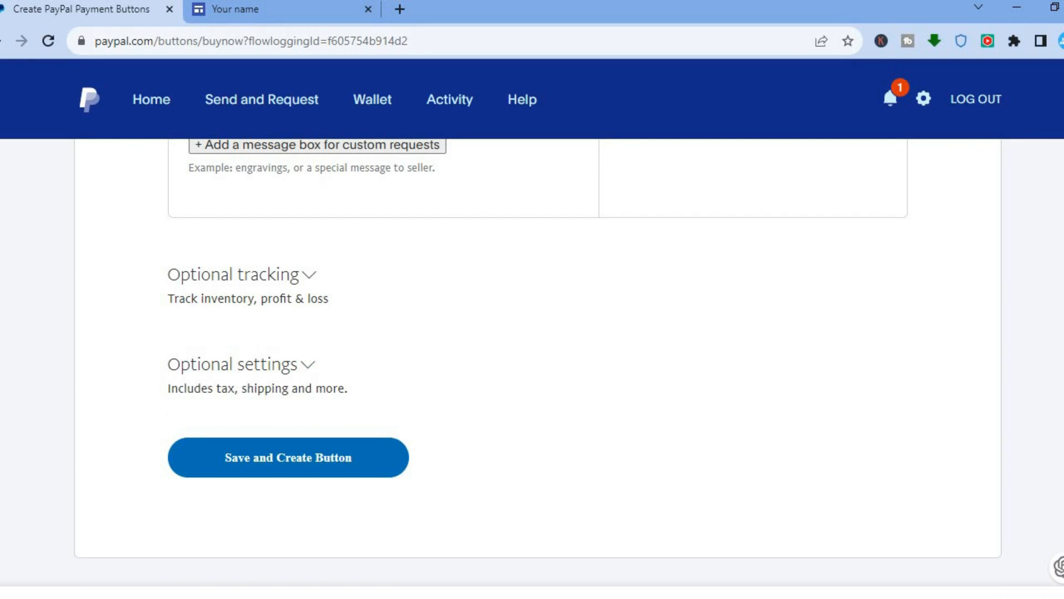
{"action": "scroll", "scroll_direction": "up", "scroll_amount": 3}
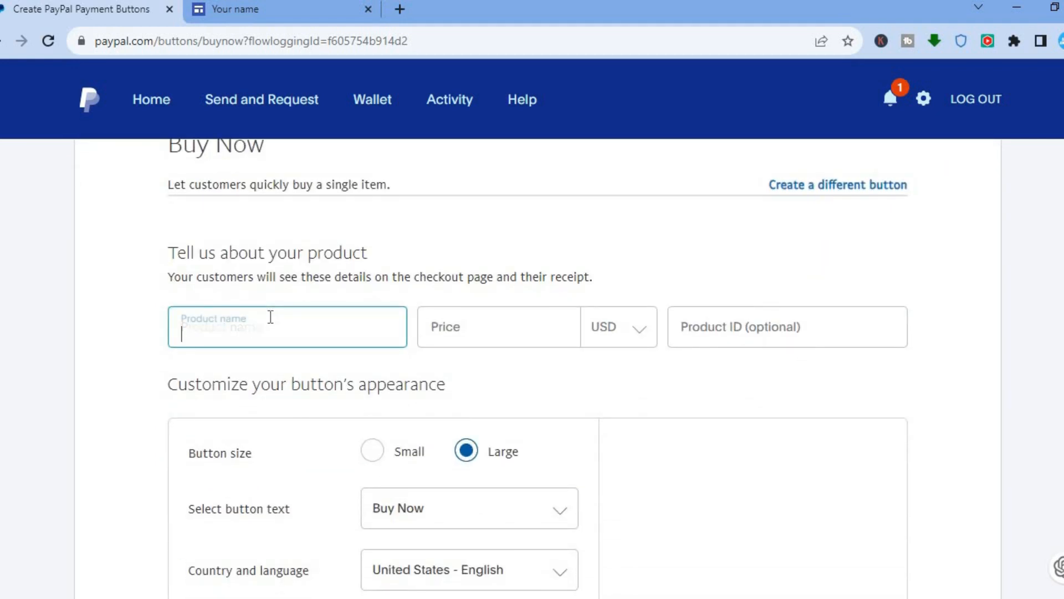
Step: Enter product name 'test' and price 100 USD, reviewing the button wording options
{"action": "type", "text": "t"}
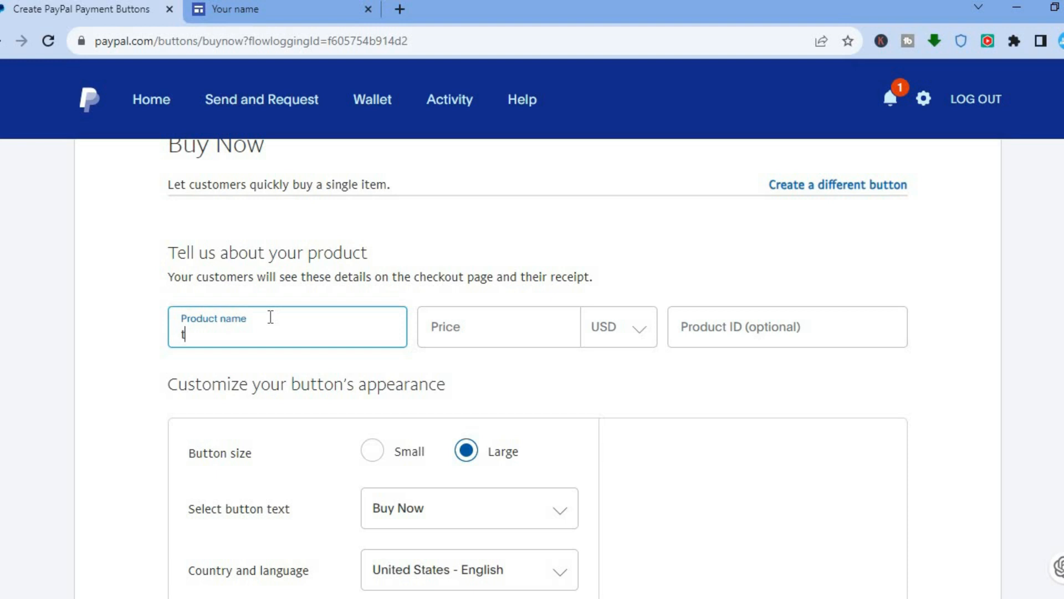
{"action": "type", "text": "test"}
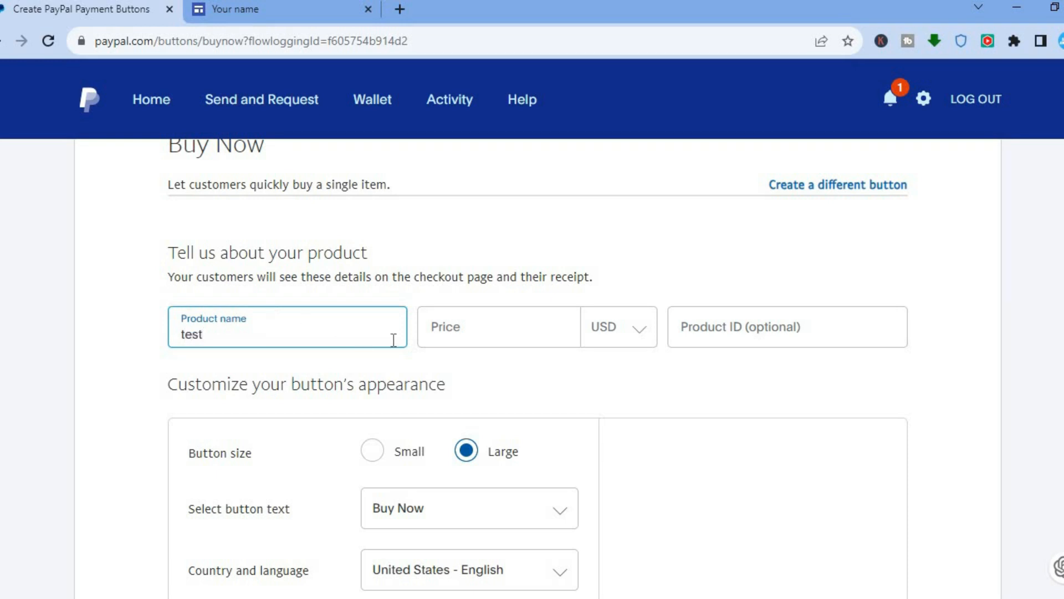
{"action": "type", "text": "1"}
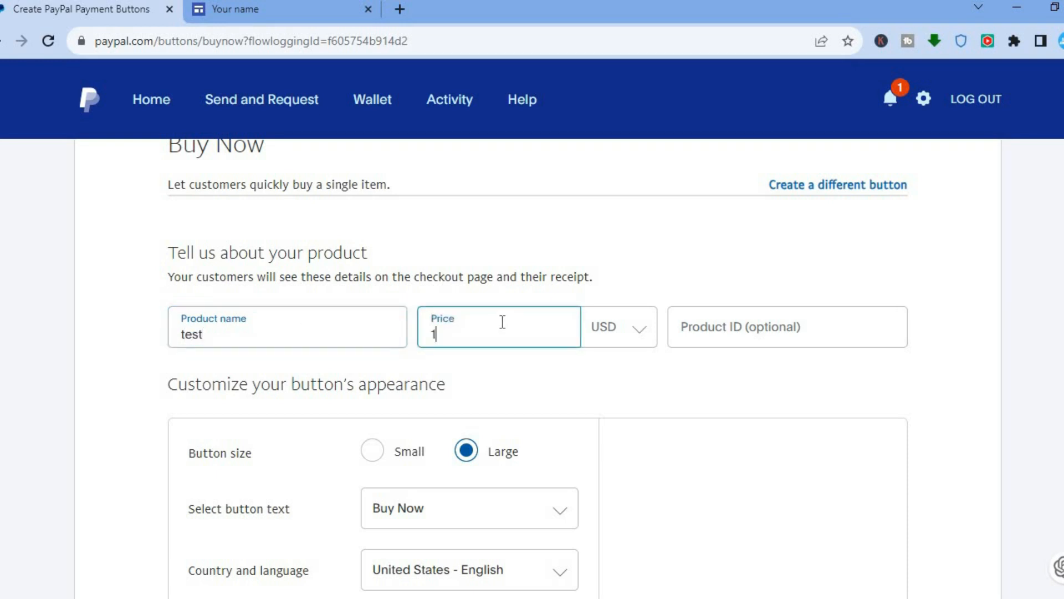
{"action": "type", "text": "00"}
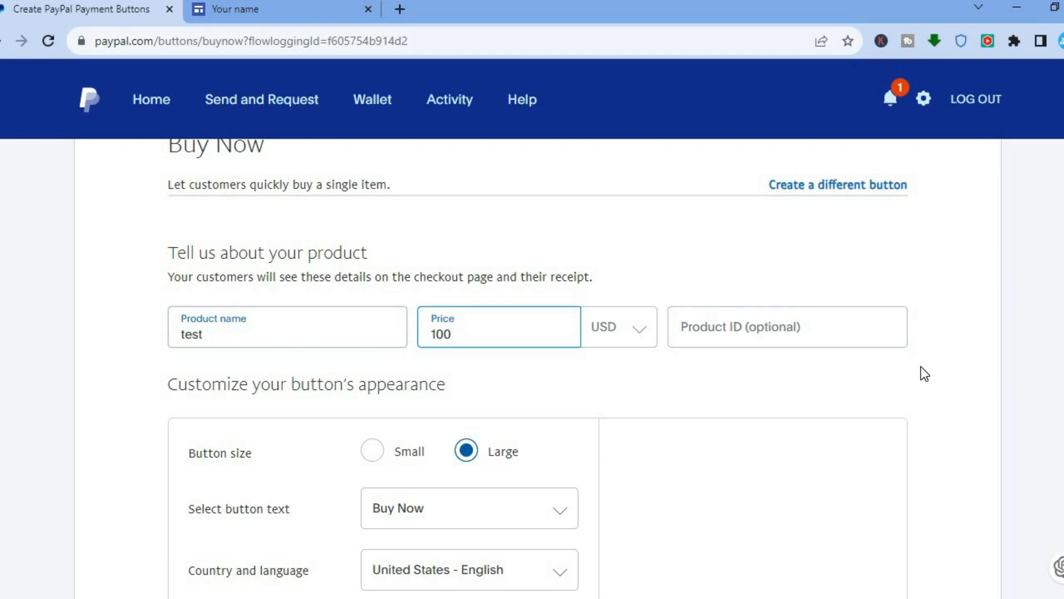
{"action": "scroll", "scroll_direction": "down", "scroll_amount": 3}
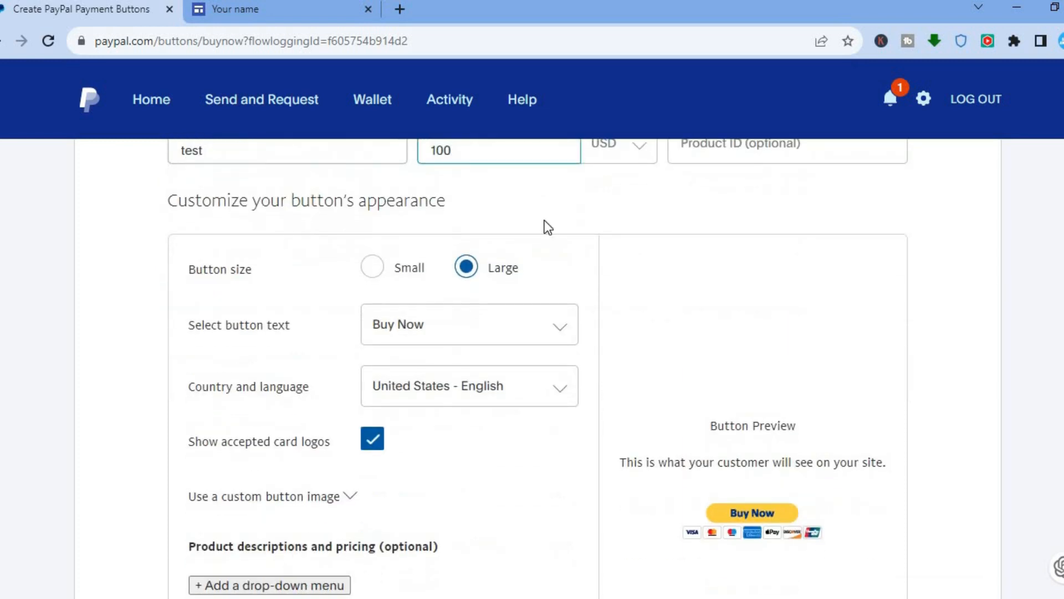
{"action": "left_click", "coordinate": [470, 324]}
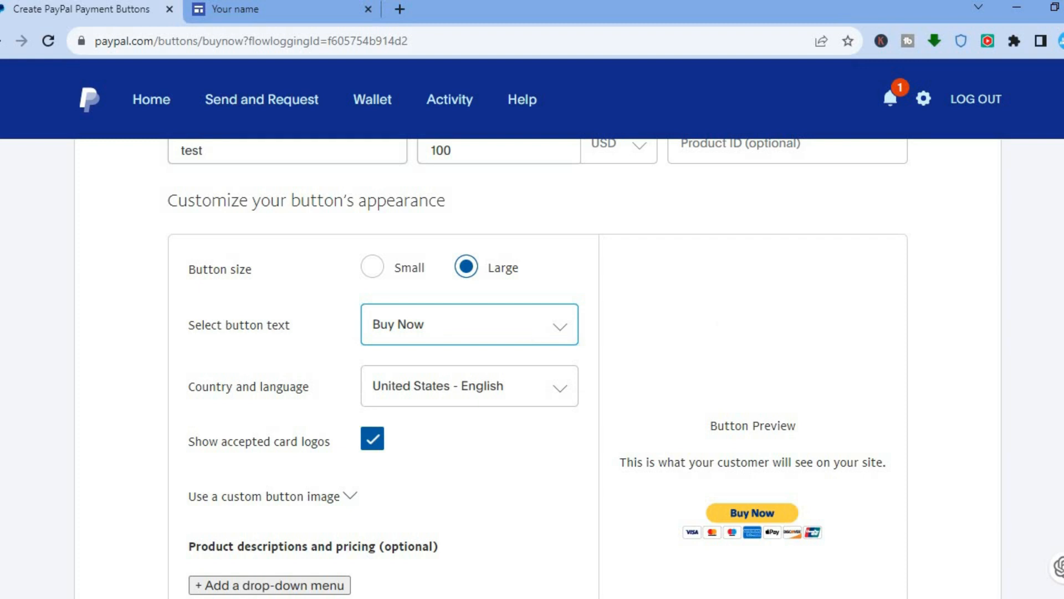
{"action": "scroll", "scroll_direction": "down", "scroll_amount": 3}
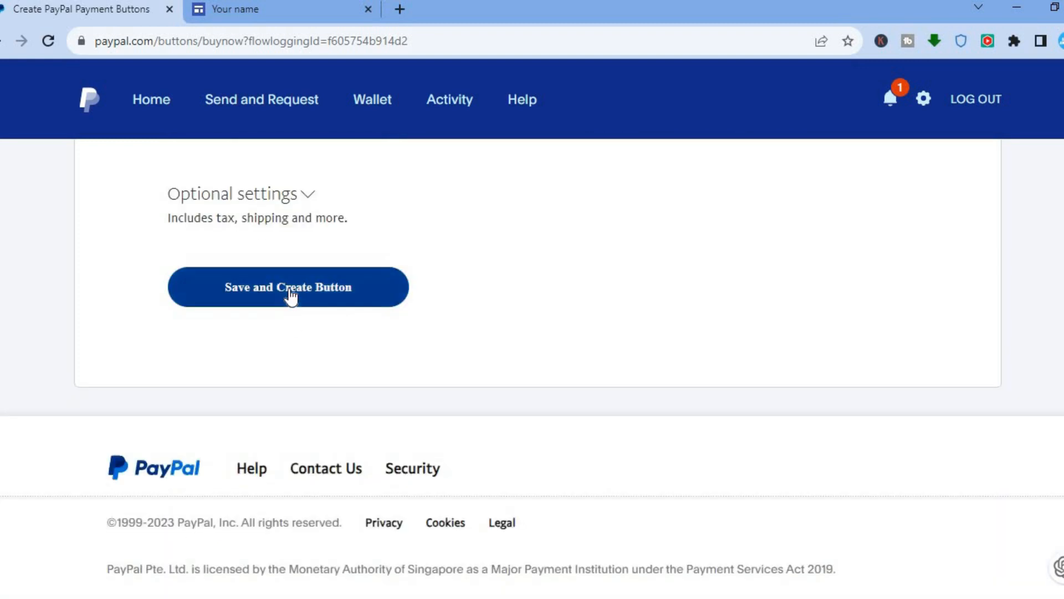
Step: Generate the Buy Now button, copy its HTML code and return to the Sites editor
{"action": "left_click", "coordinate": [288, 288]}
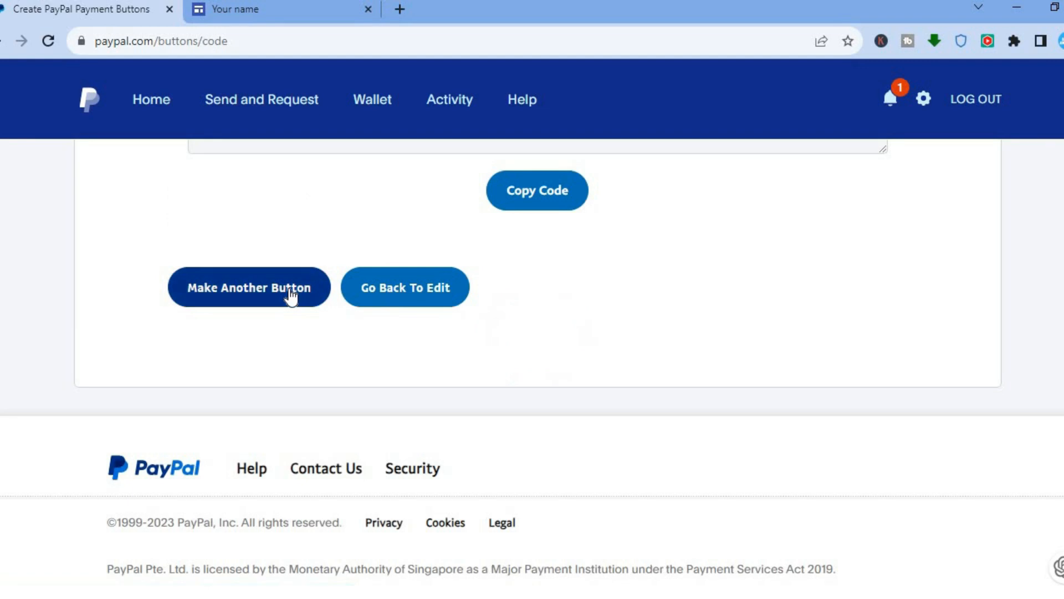
{"action": "mouse_move", "coordinate": [546, 172]}
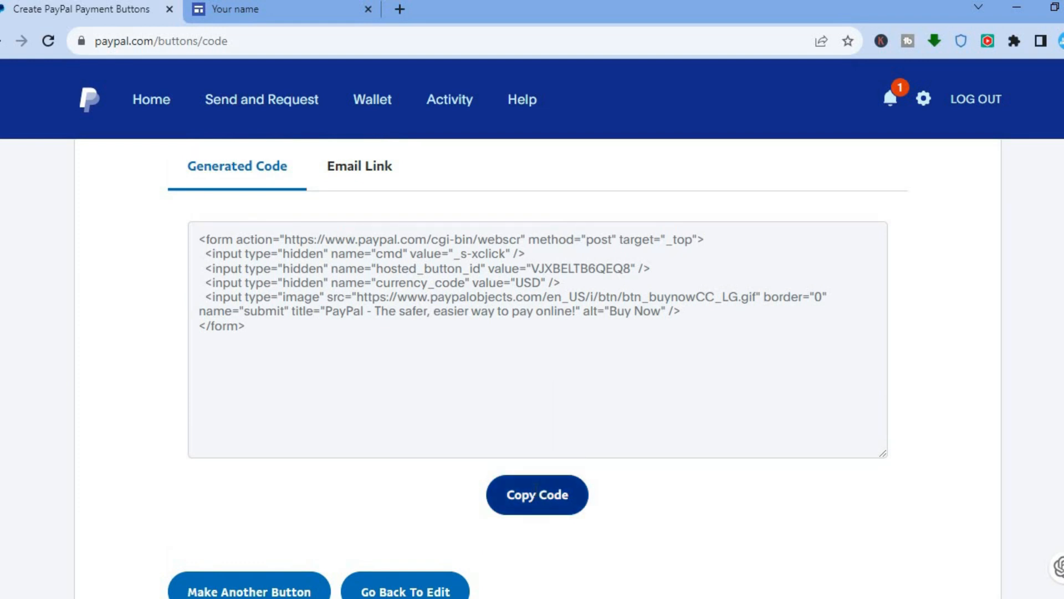
{"action": "left_click", "coordinate": [538, 495]}
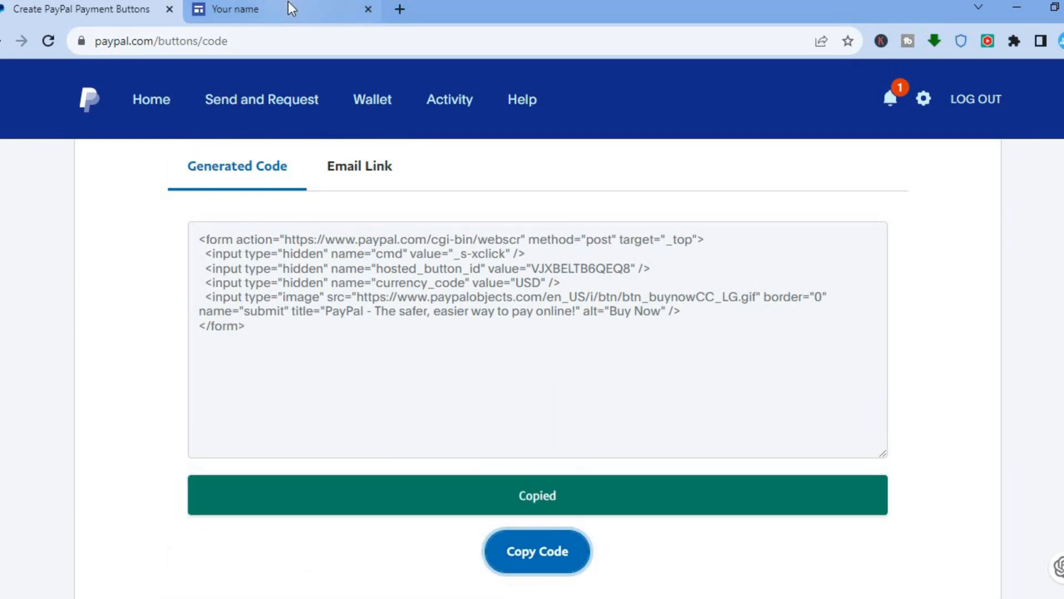
{"action": "left_click", "coordinate": [256, 9]}
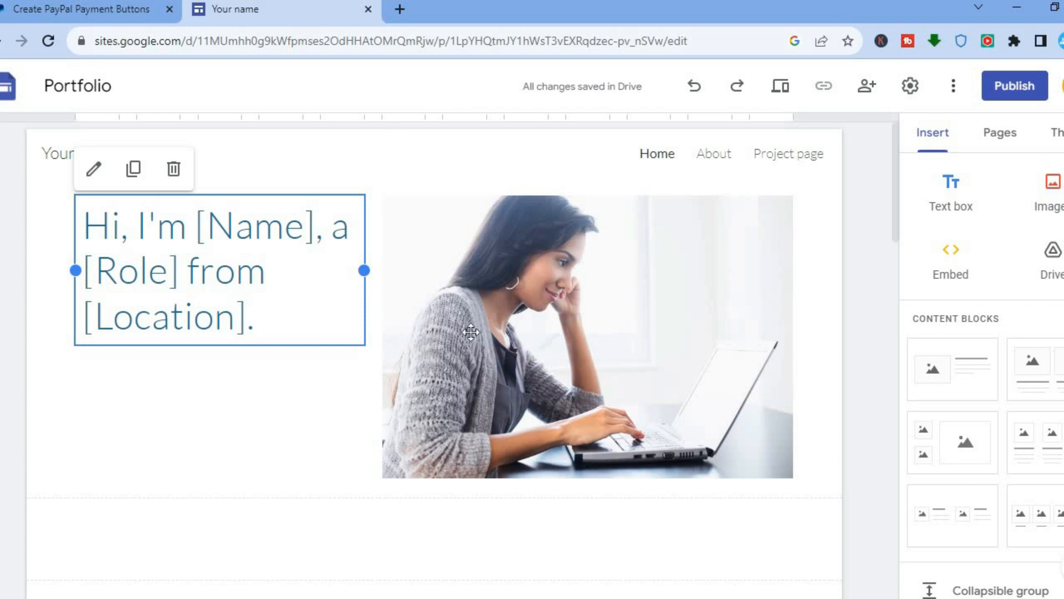
Step: Add and select an empty text box beneath the portfolio's introduction section
{"action": "left_click", "coordinate": [277, 449]}
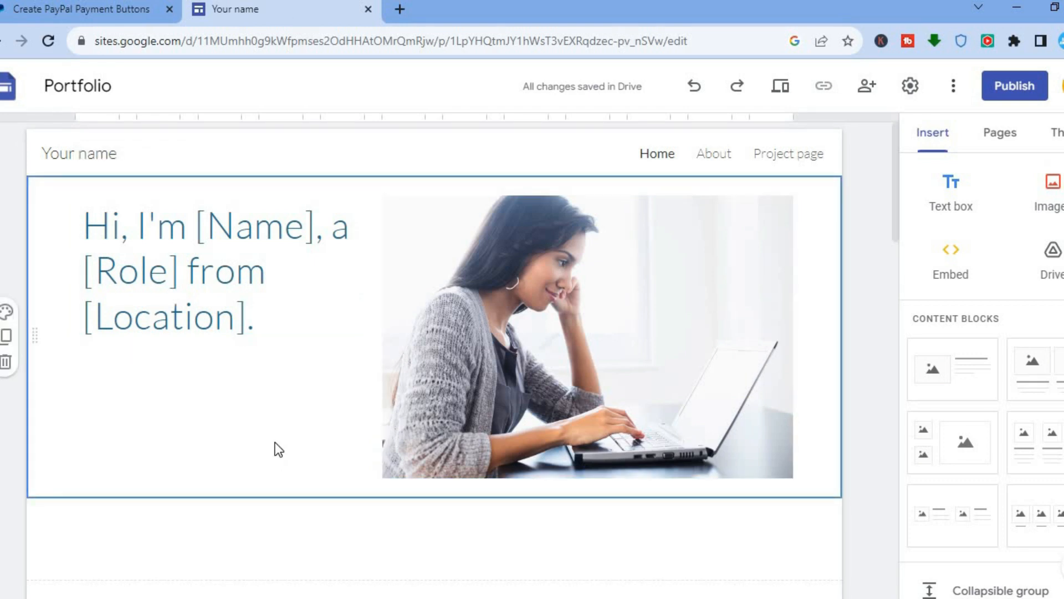
{"action": "left_click", "coordinate": [950, 182]}
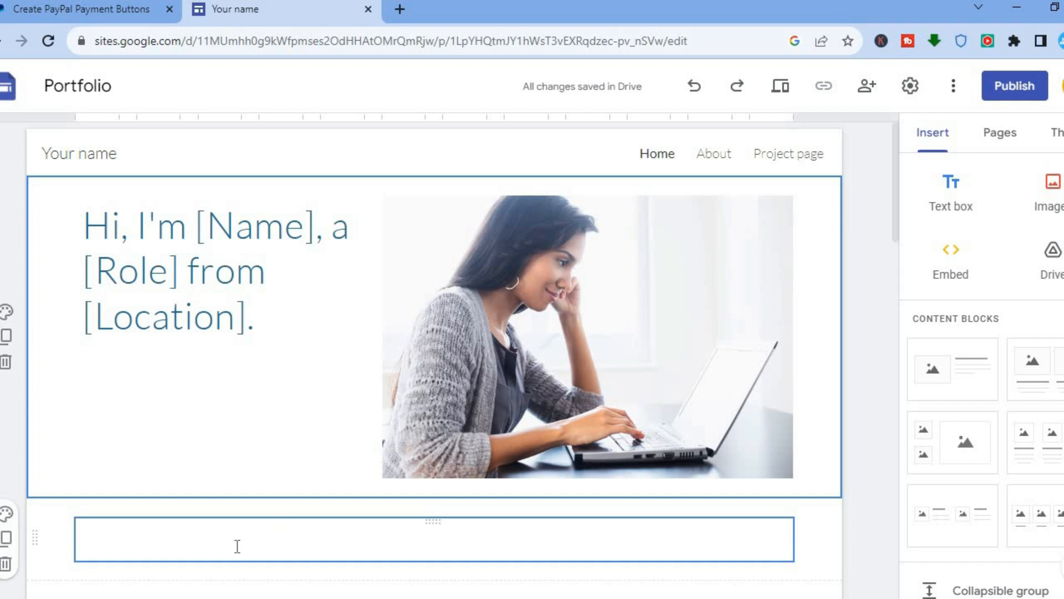
{"action": "left_click", "coordinate": [239, 548]}
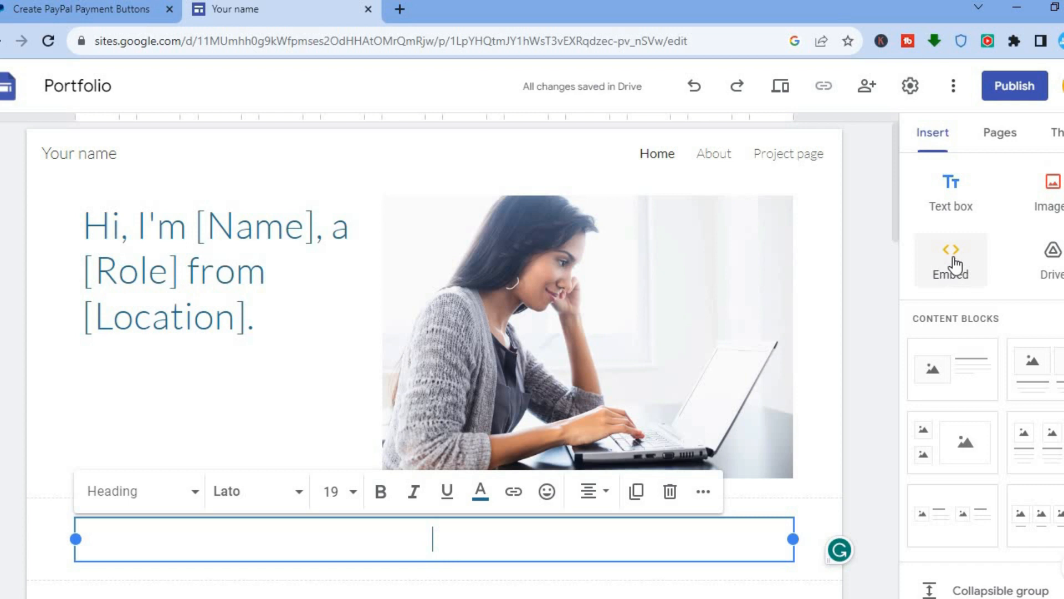
{"action": "mouse_move", "coordinate": [971, 272]}
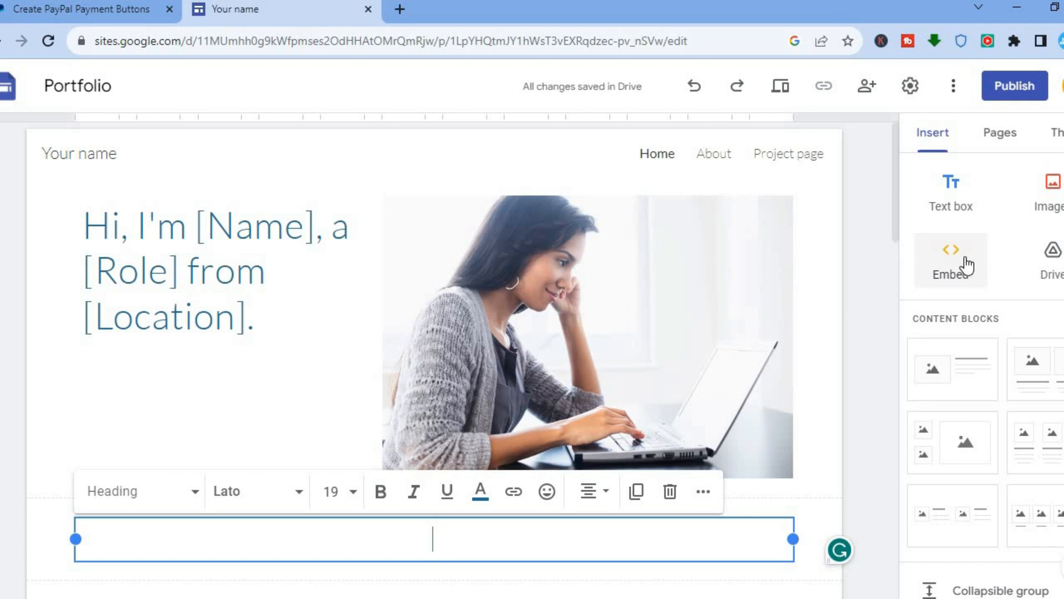
Step: Paste the PayPal code into the Embed dialog and preview the Buy Now button
{"action": "left_click", "coordinate": [951, 259]}
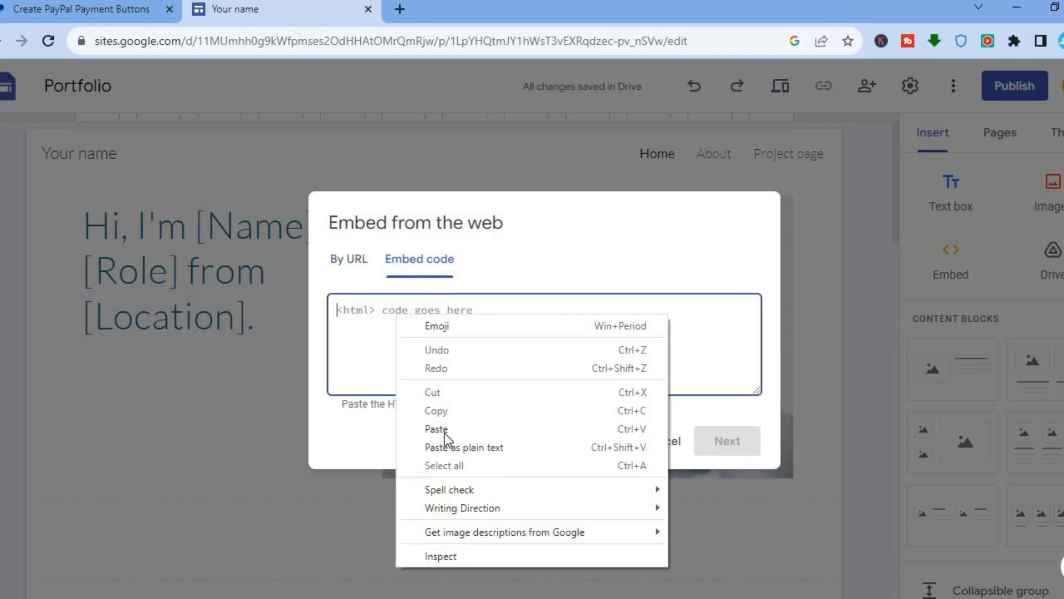
{"action": "left_click", "coordinate": [437, 429]}
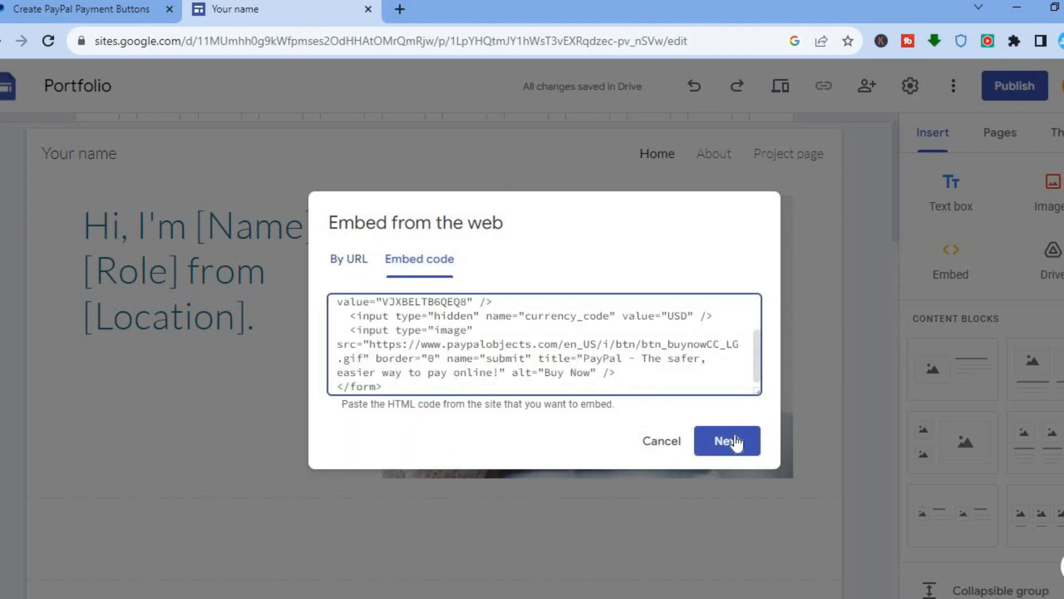
{"action": "left_click", "coordinate": [727, 442]}
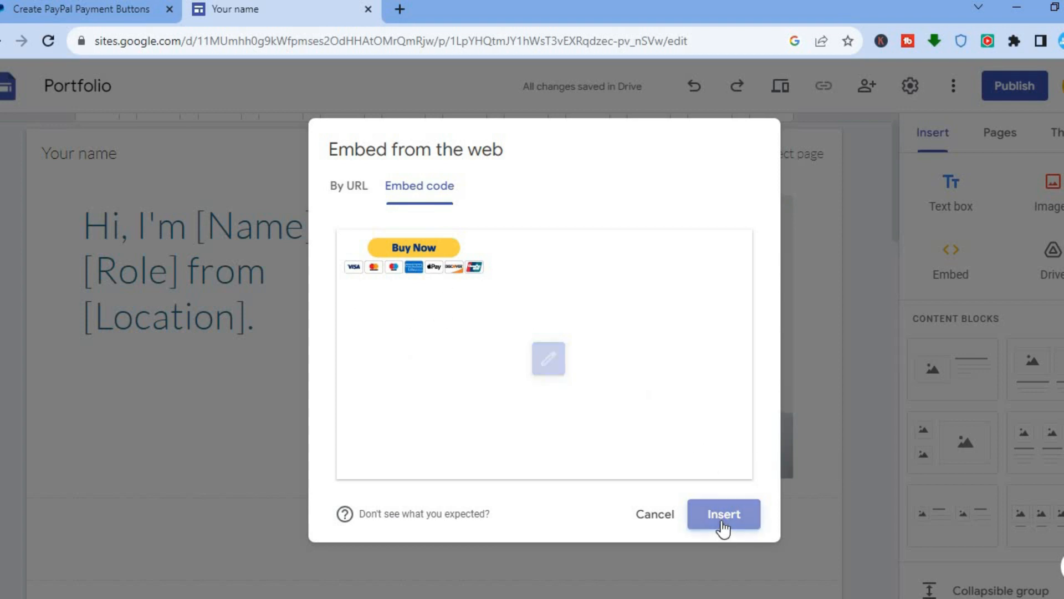
Step: Insert the previewed Buy Now button embed onto the portfolio home page
{"action": "left_click", "coordinate": [724, 514]}
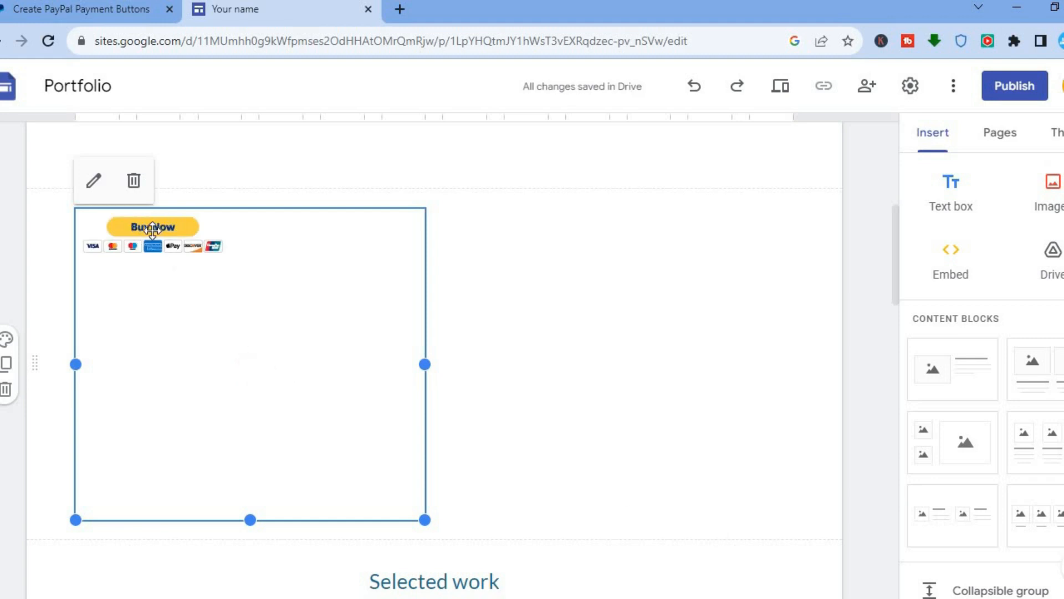
{"action": "mouse_move", "coordinate": [173, 229]}
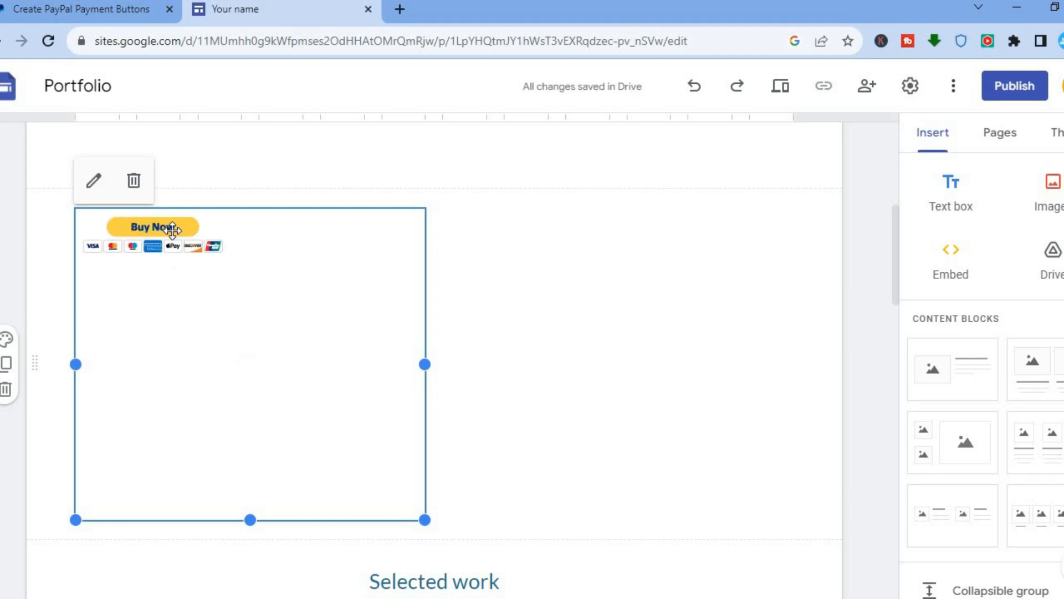